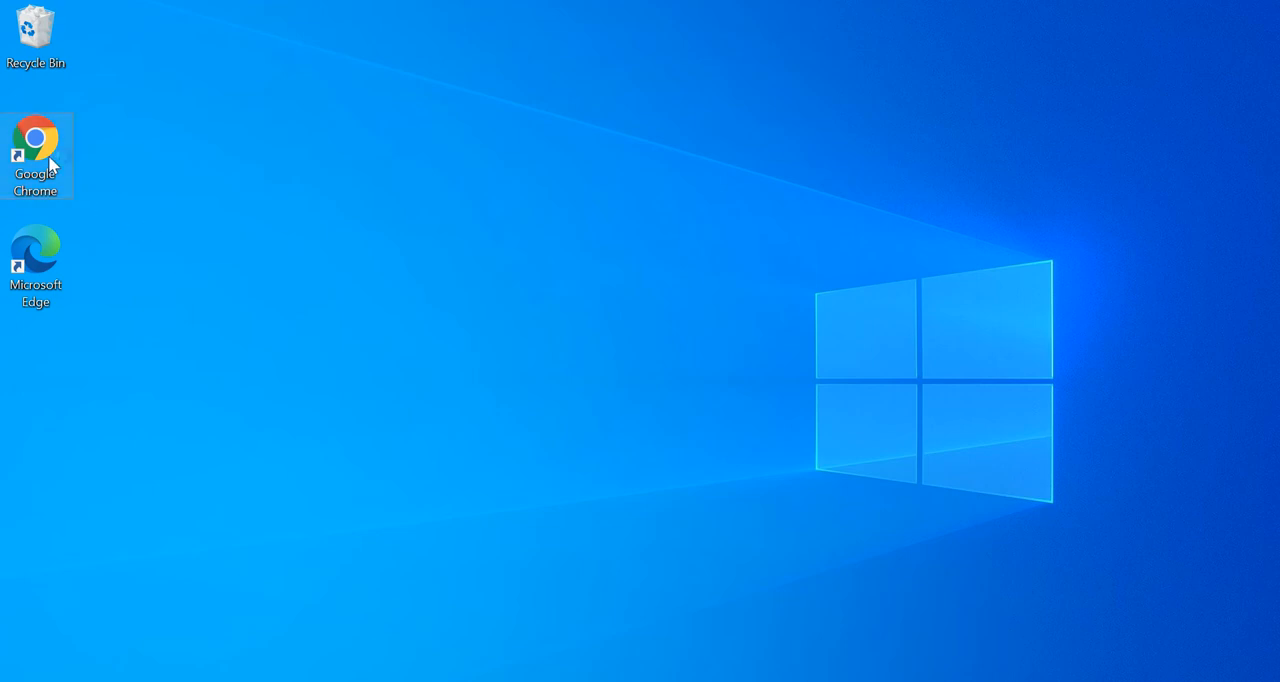
# - Launch Chrome from the desktop and search Google for 'terraform download'
pyautogui.doubleClick(36, 140)
pyautogui.write('te')
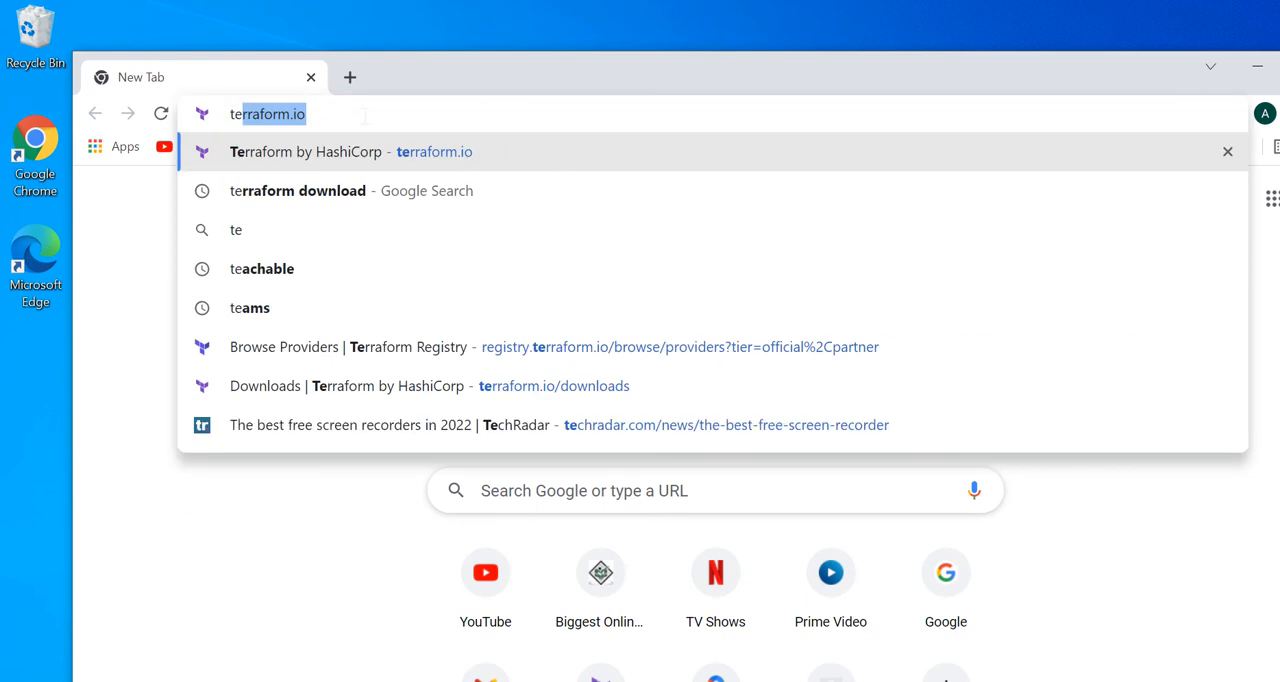
pyautogui.click(296, 190)
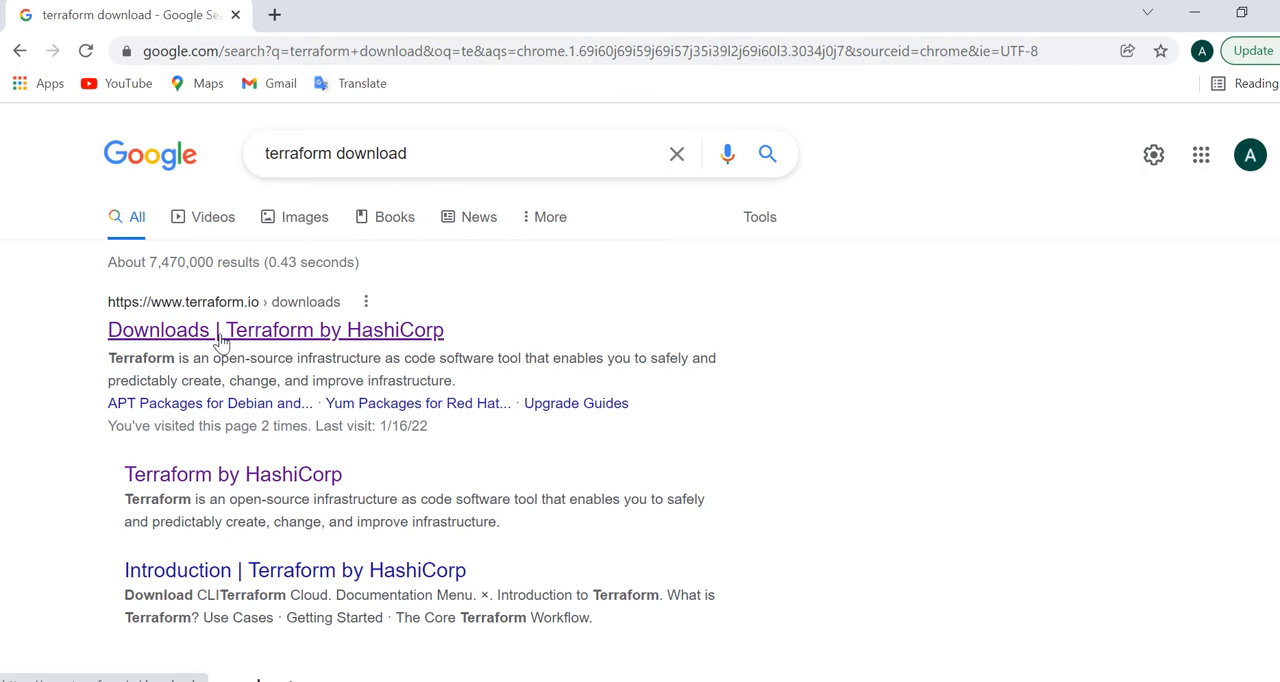
pyautogui.moveTo(318, 340)
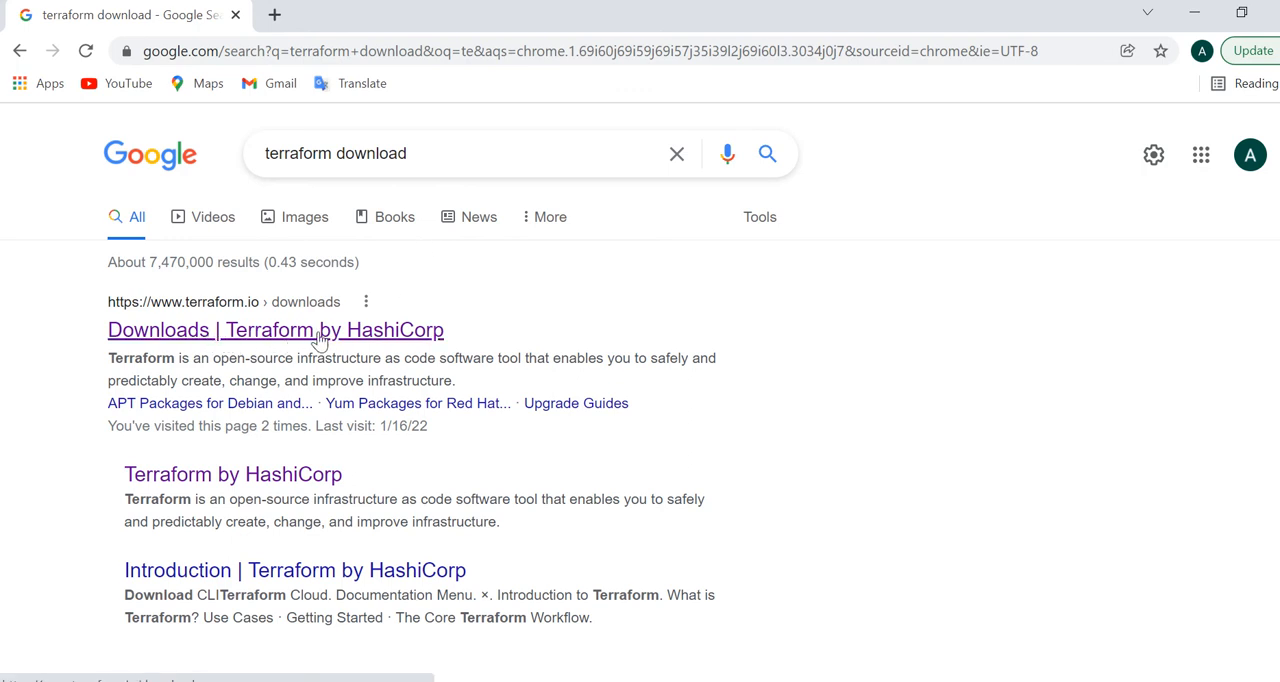
pyautogui.moveTo(236, 338)
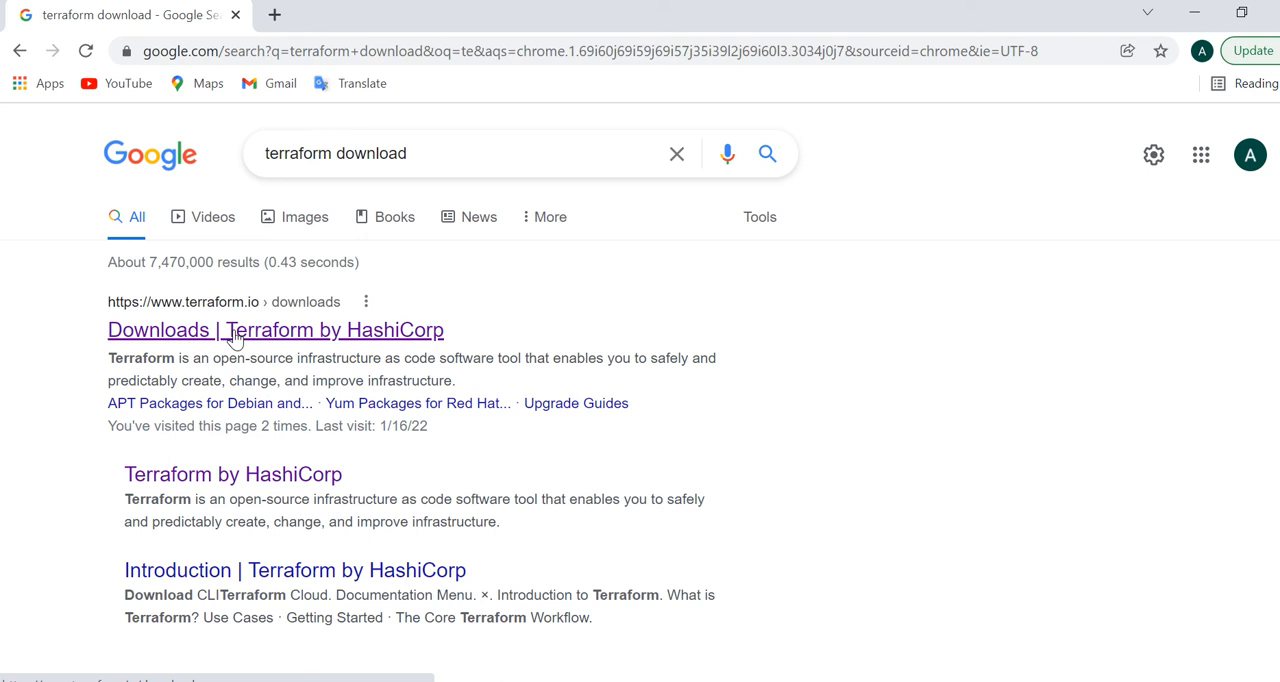
# - Open the HashiCorp Terraform Downloads result and scroll to the Windows 1.1.3 binaries
pyautogui.click(276, 330)
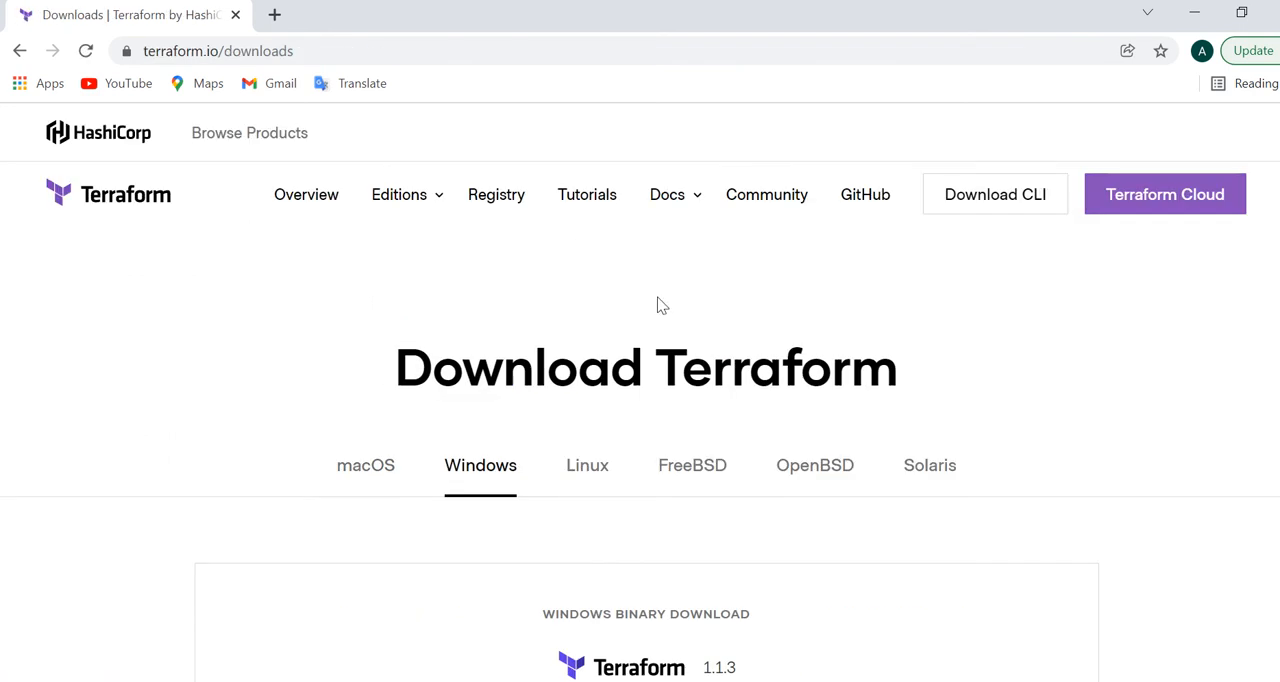
pyautogui.scroll(-3)
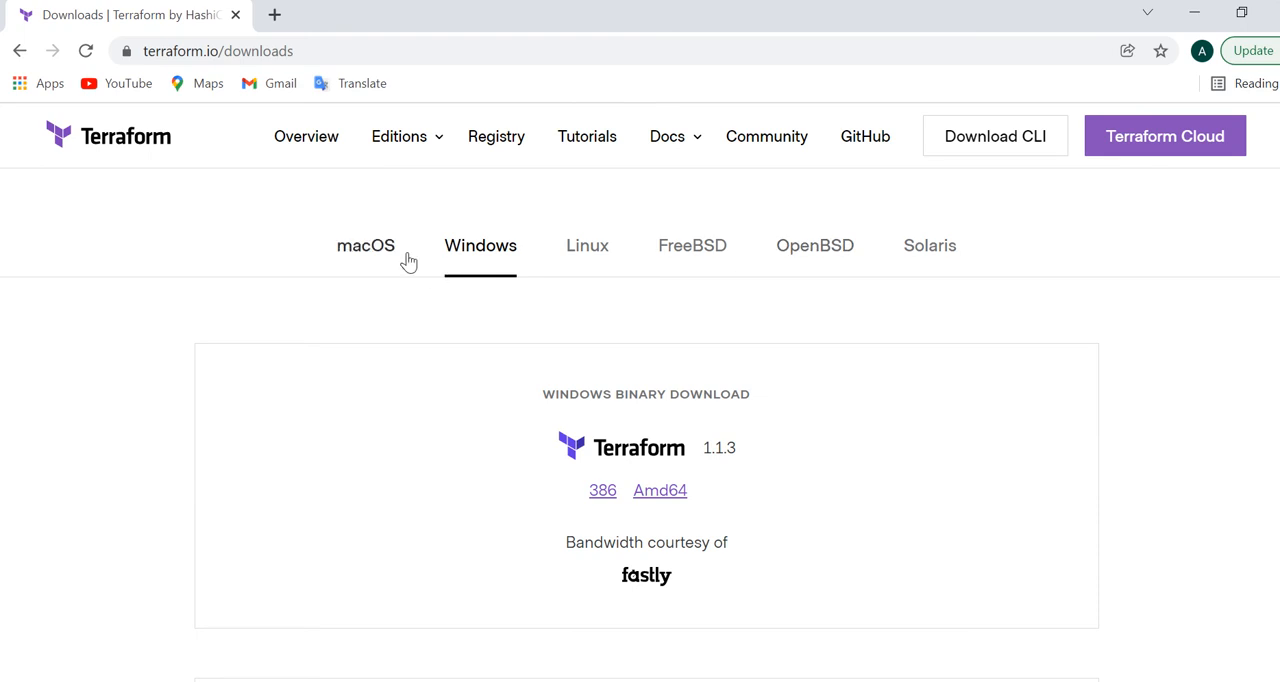
pyautogui.moveTo(394, 264)
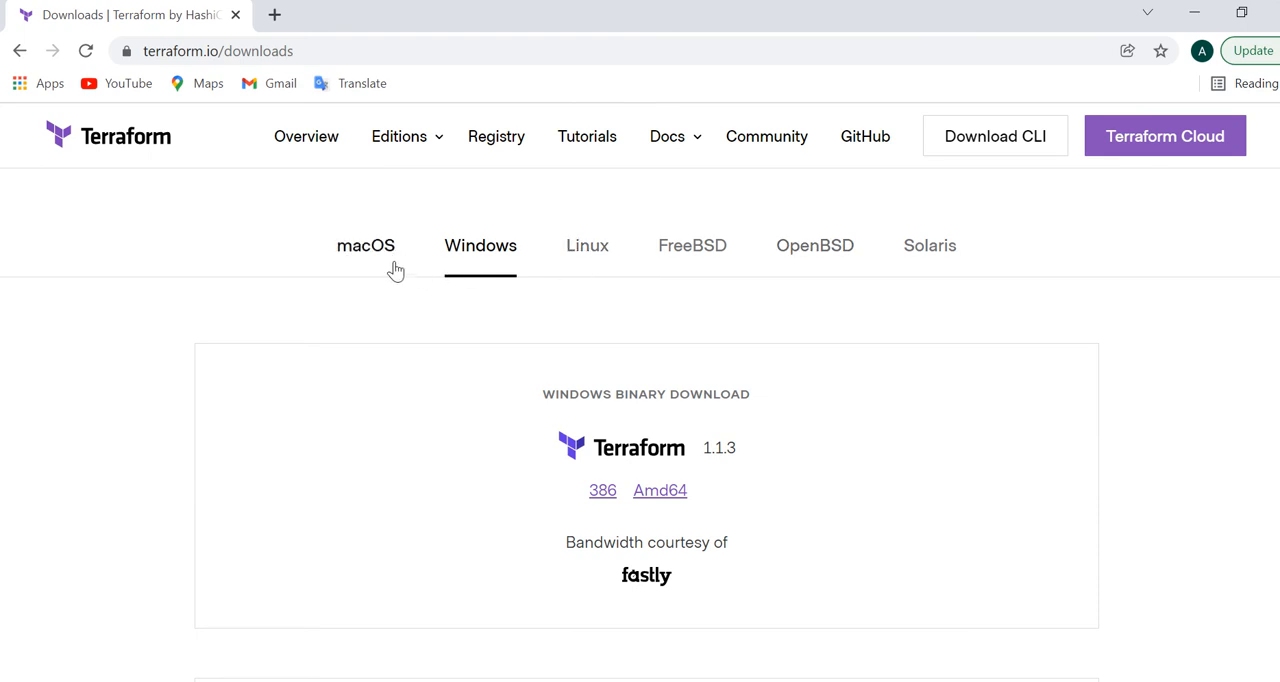
pyautogui.moveTo(480, 256)
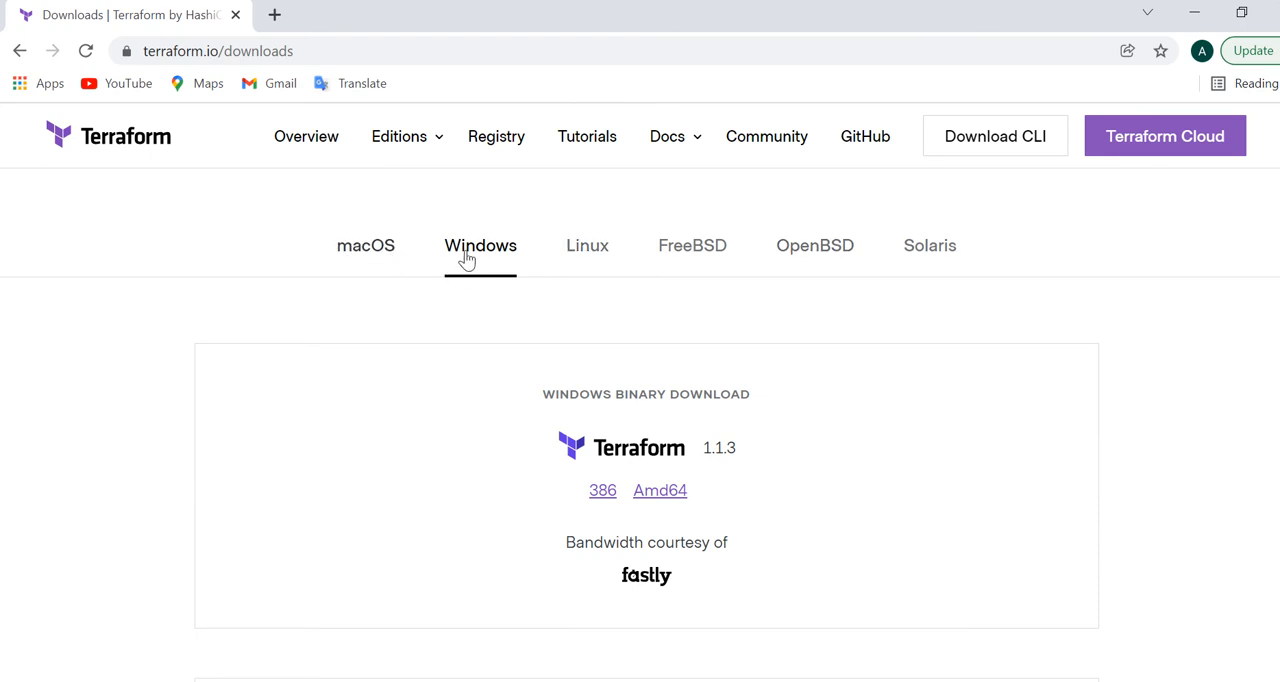
pyautogui.moveTo(600, 270)
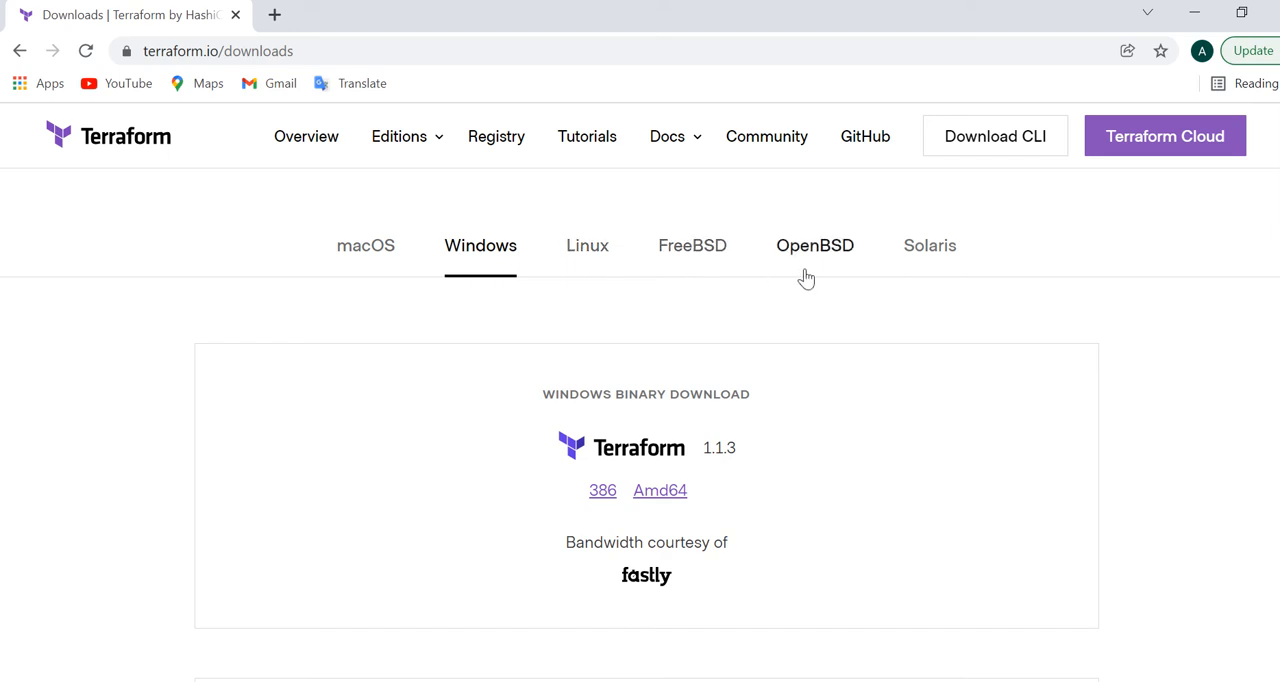
pyautogui.moveTo(960, 266)
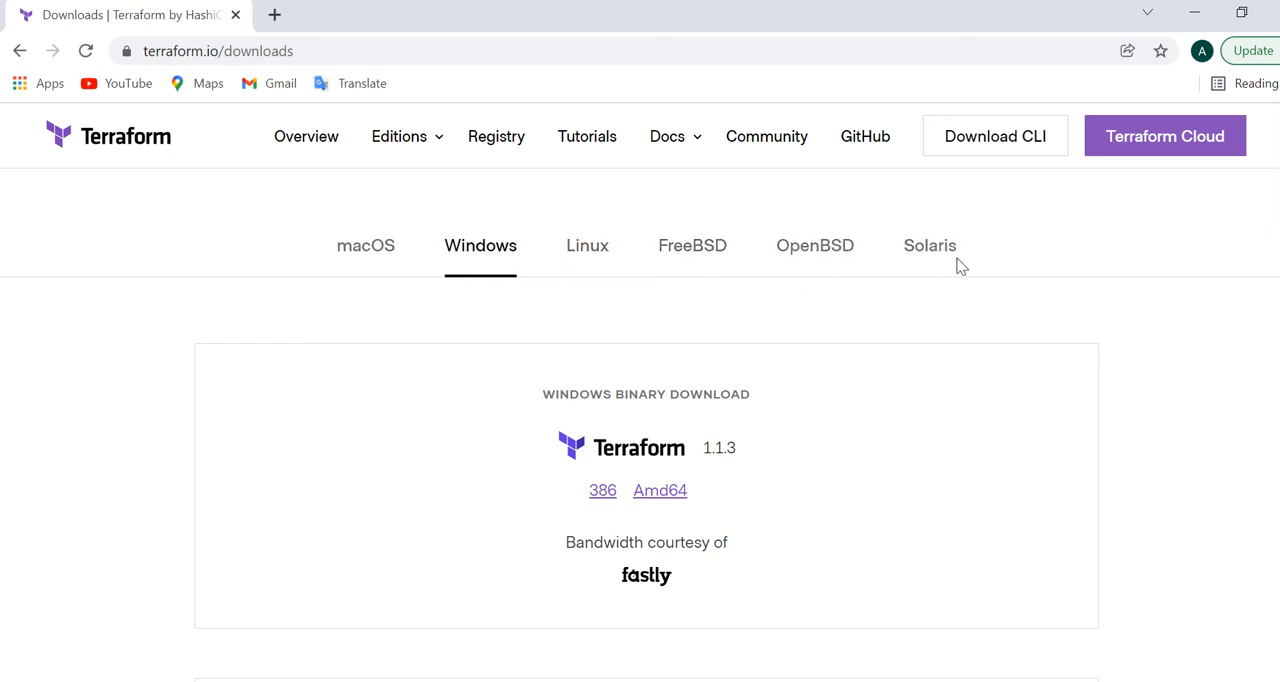
pyautogui.moveTo(568, 312)
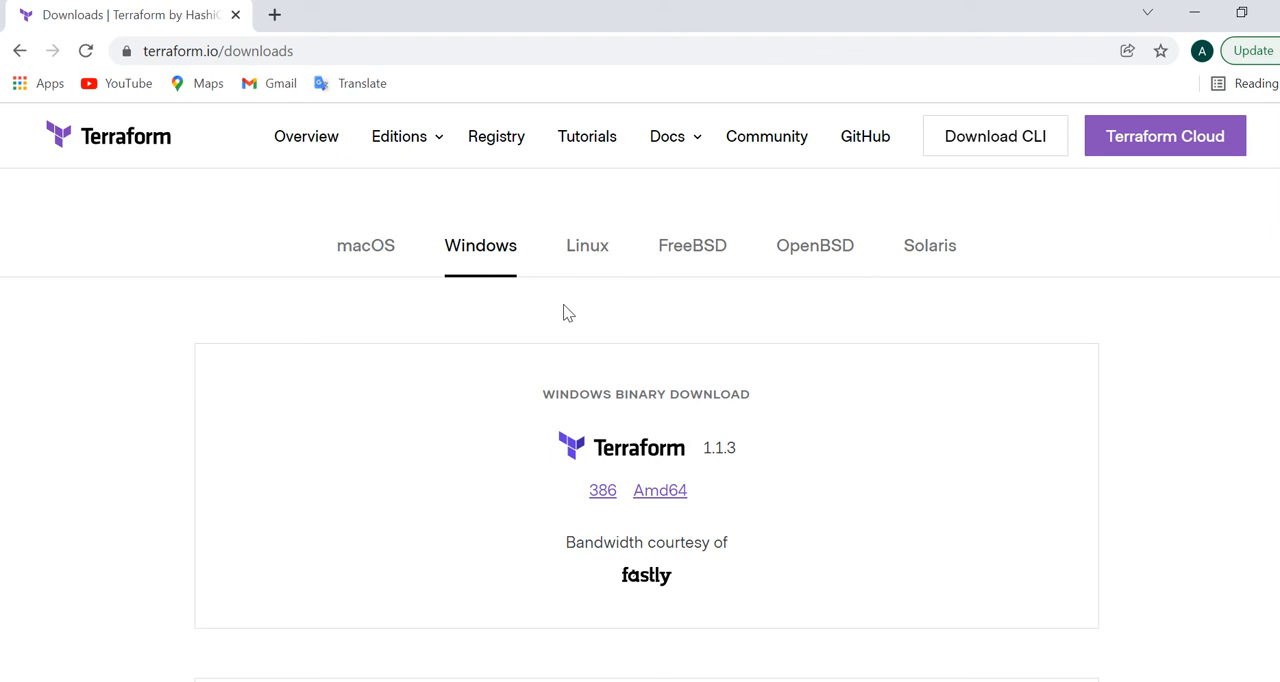
pyautogui.moveTo(610, 460)
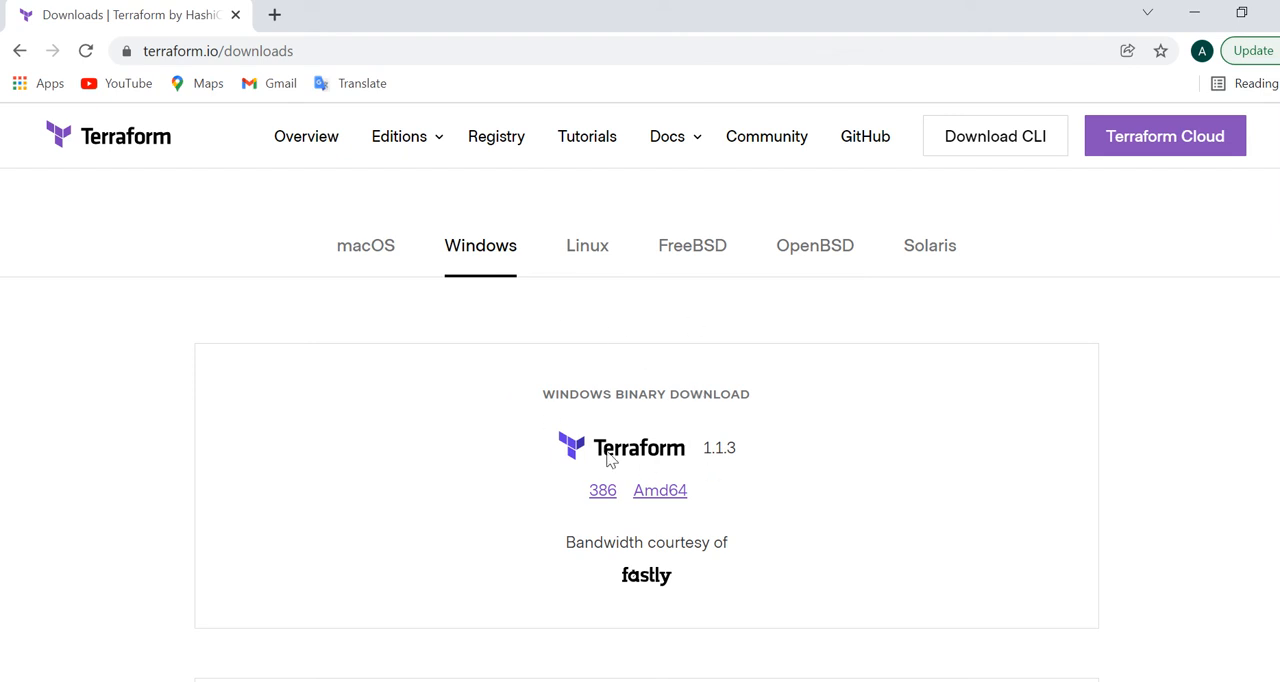
pyautogui.moveTo(670, 524)
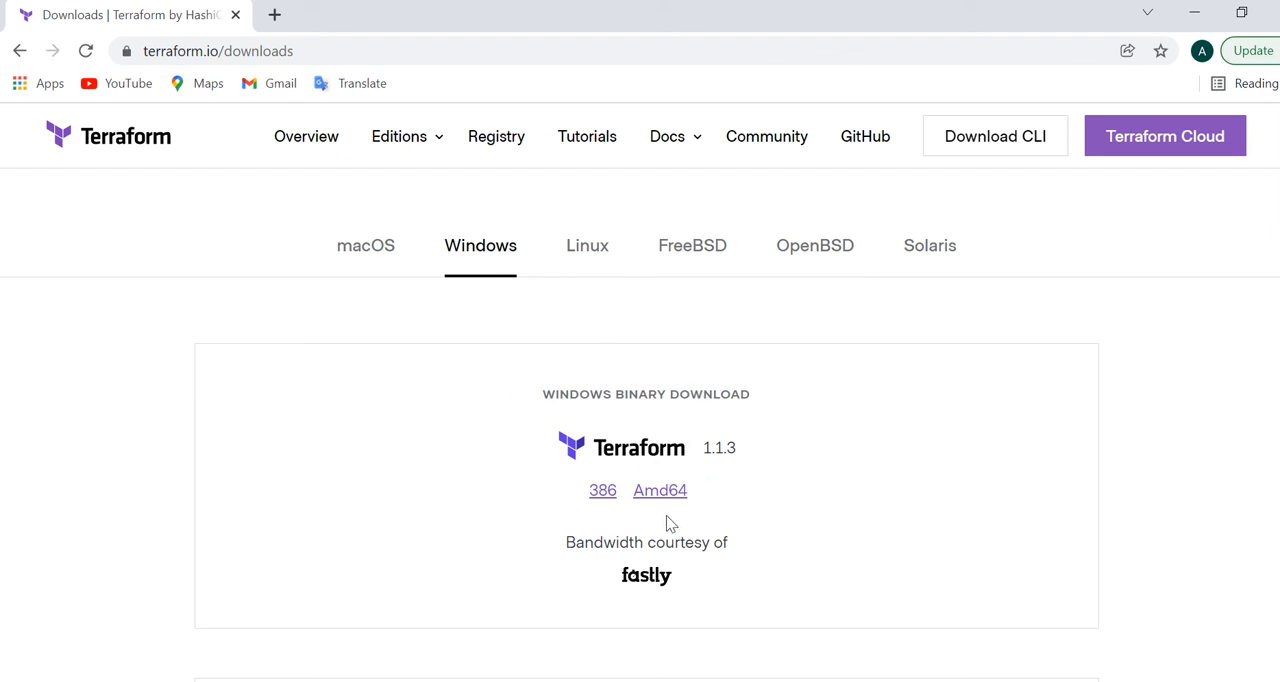
pyautogui.click(660, 490)
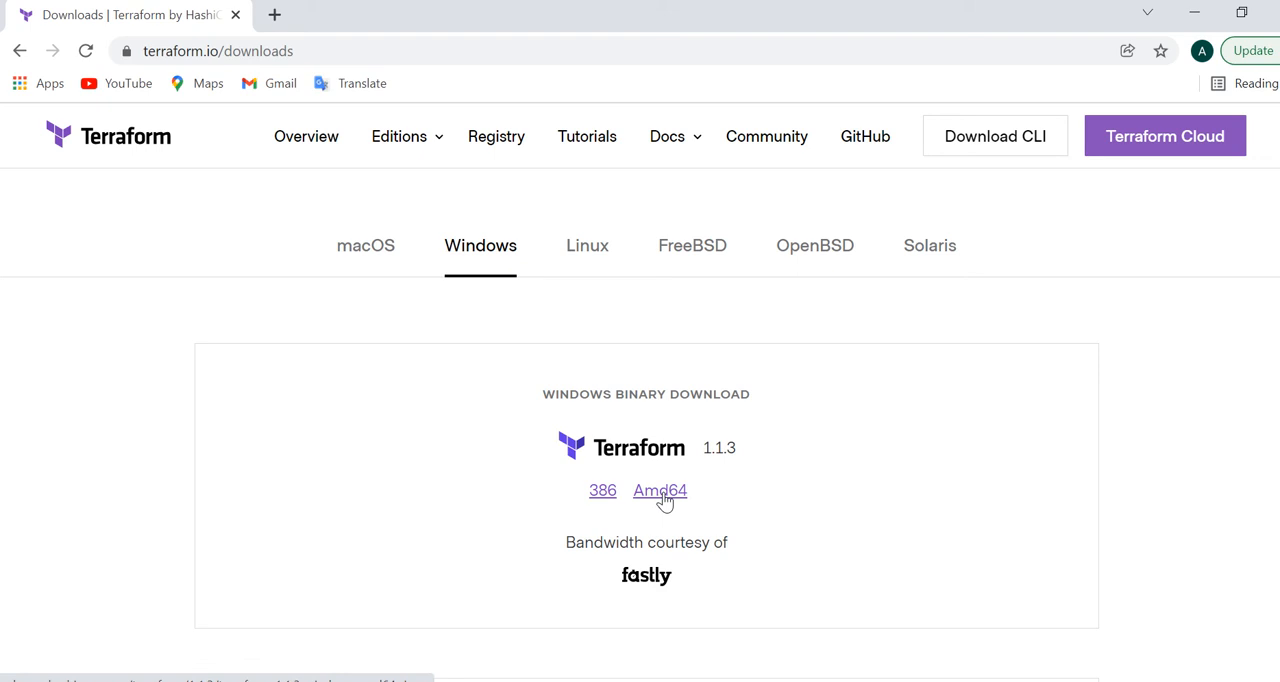
# - Download the Terraform 1.1.3 Windows Amd64 zip and show it in the Downloads folder
pyautogui.click(660, 490)
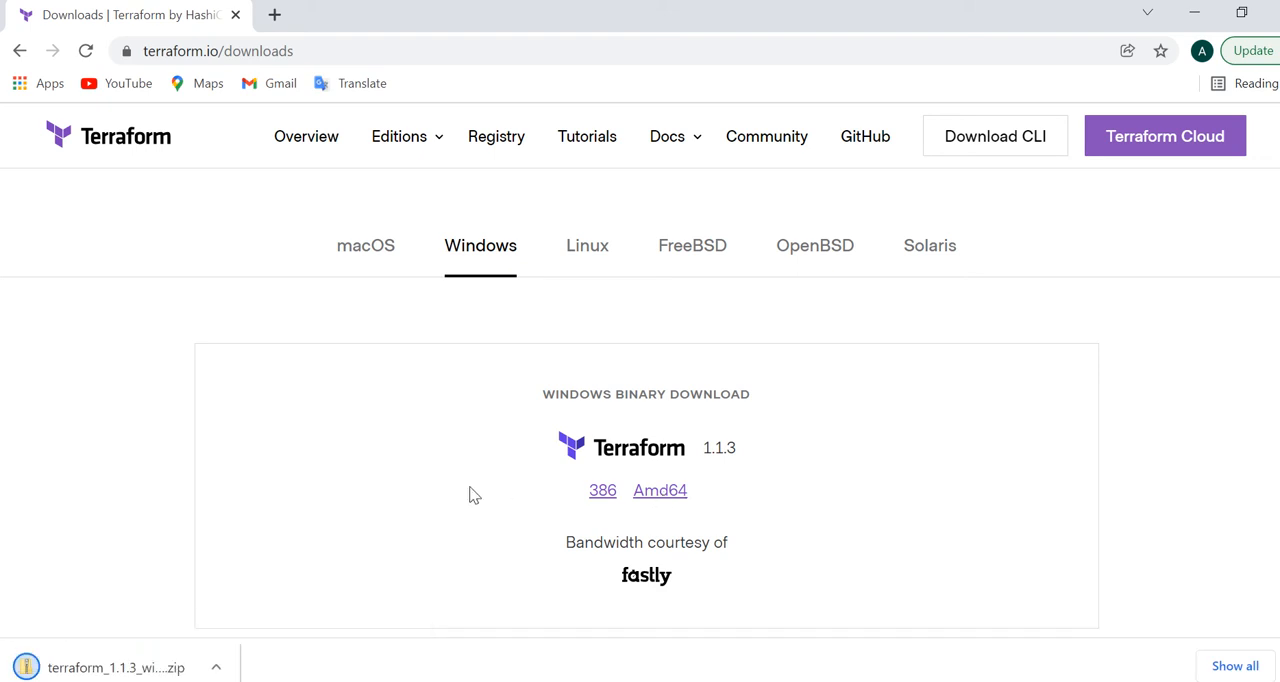
pyautogui.moveTo(320, 584)
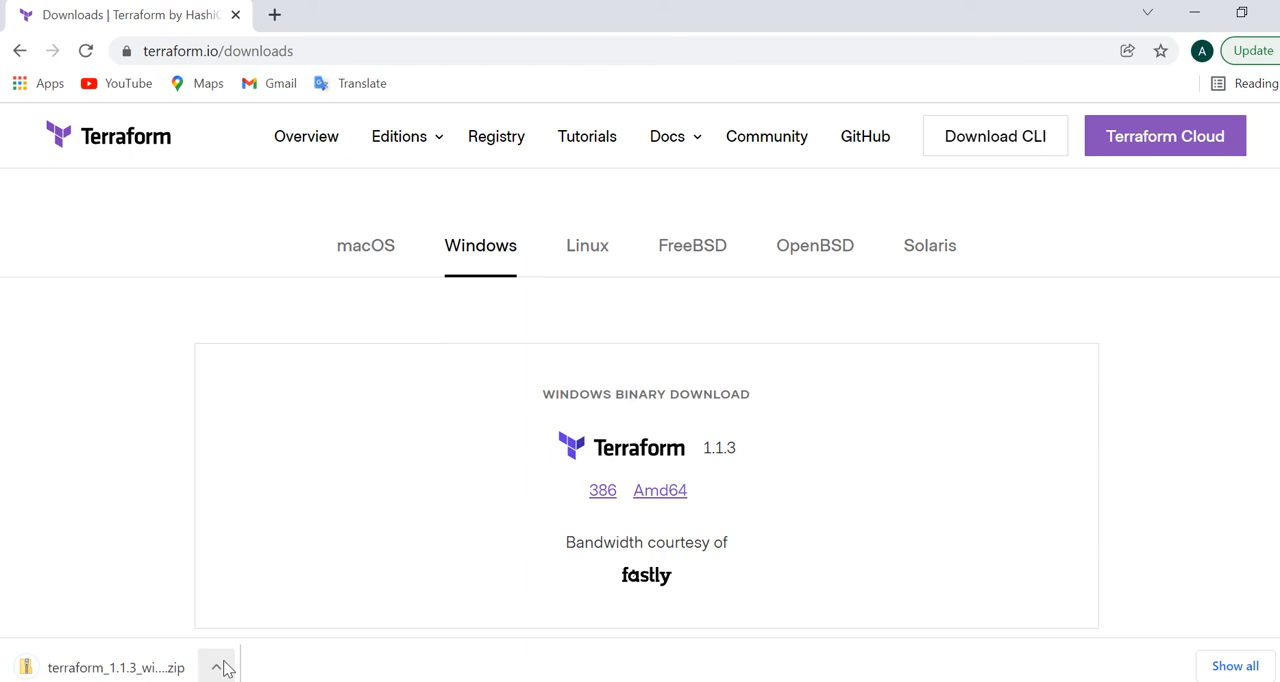
pyautogui.click(216, 666)
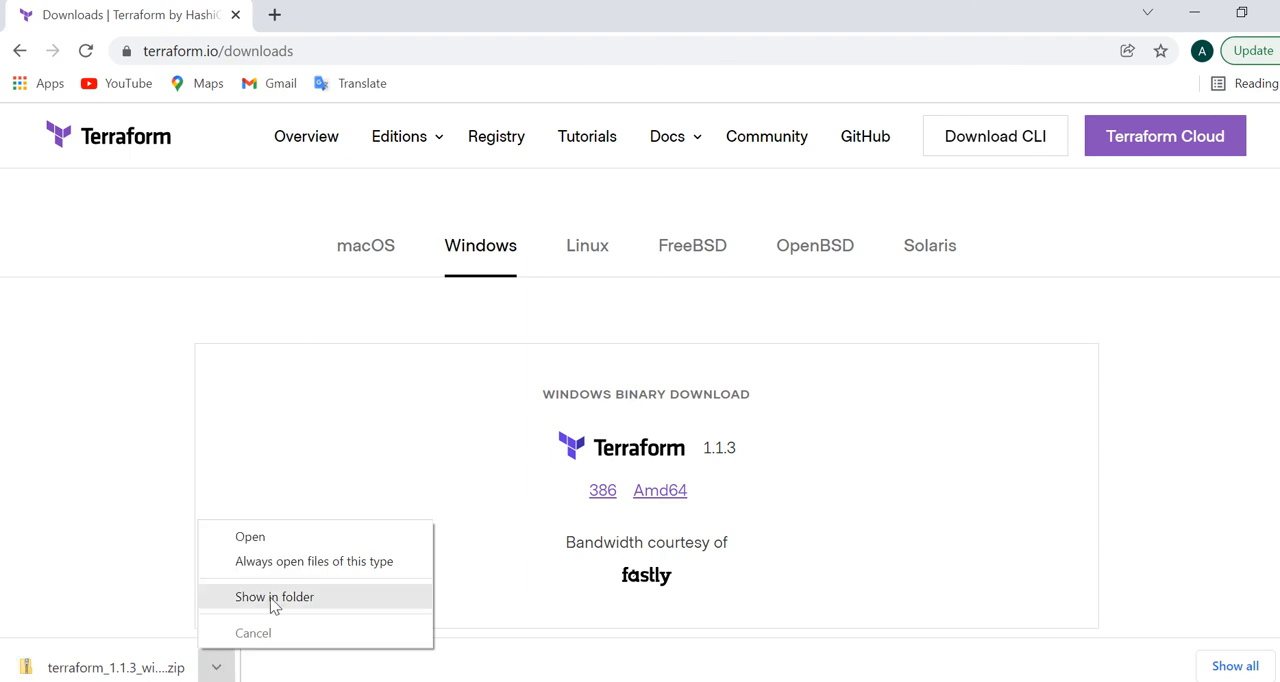
pyautogui.click(274, 596)
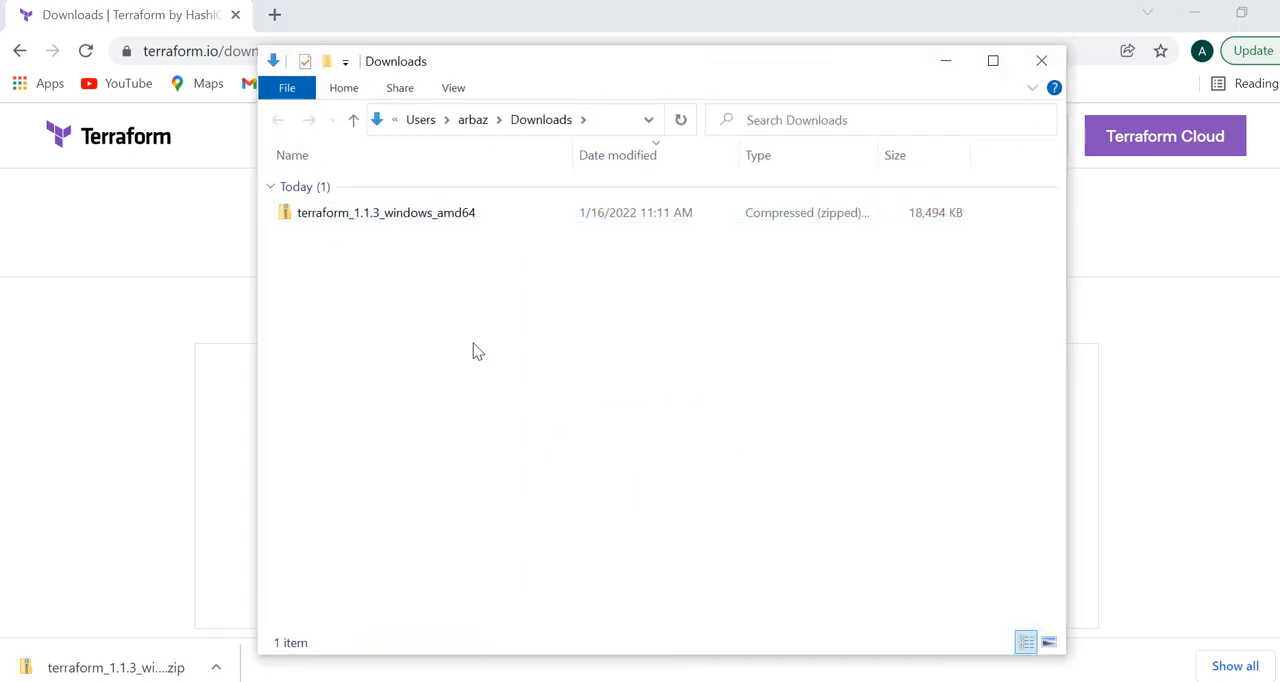
# - Extract the Terraform zip via Extract All with destination C:\terraform
pyautogui.click(386, 212)
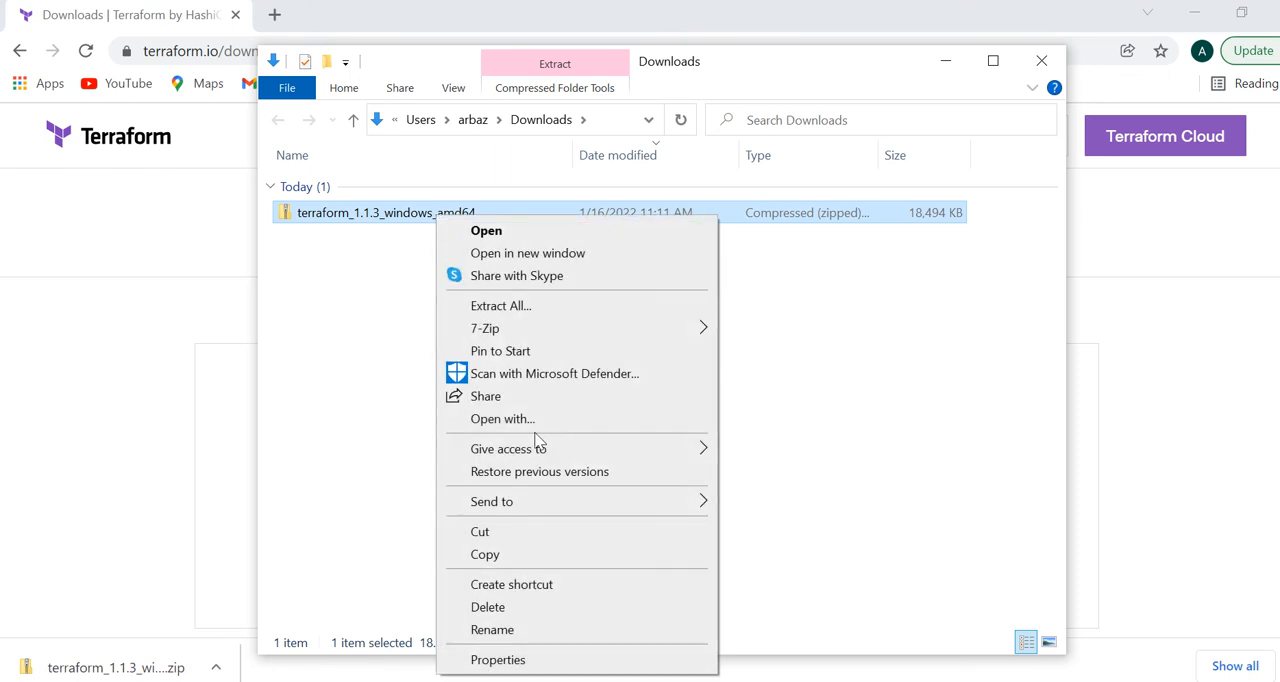
pyautogui.moveTo(546, 320)
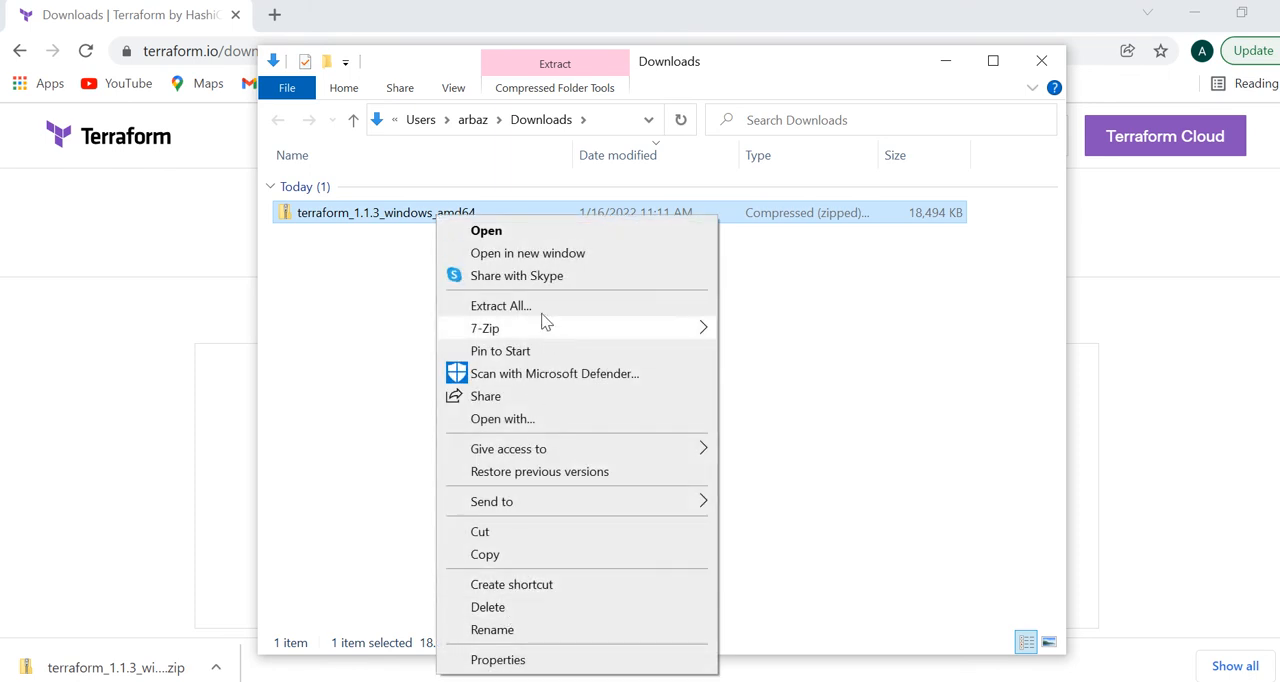
pyautogui.click(500, 304)
pyautogui.write('C:\\terra')
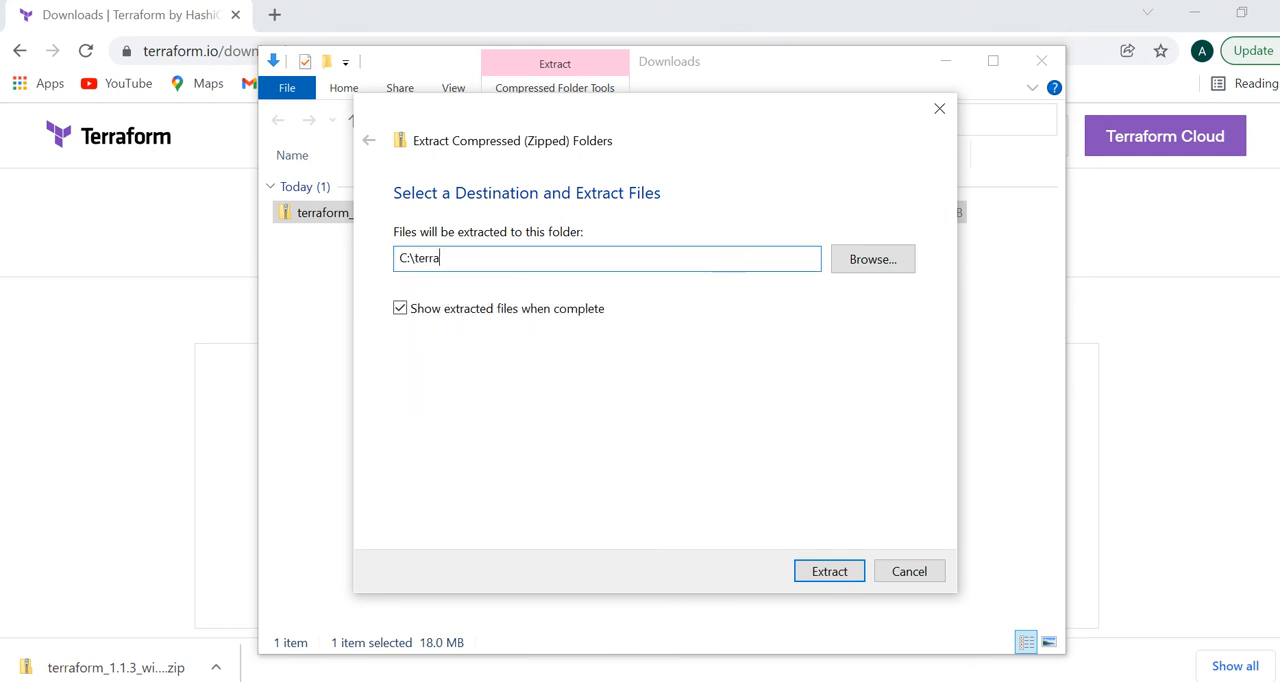
pyautogui.write('form')
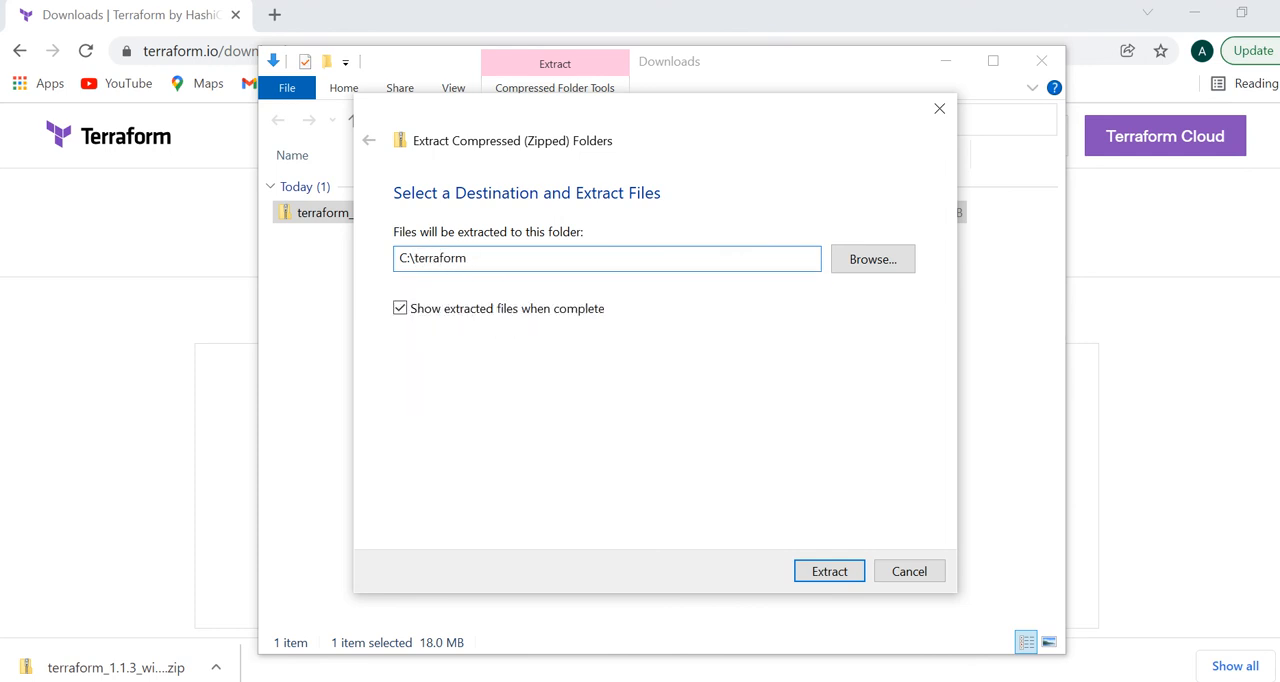
pyautogui.click(828, 572)
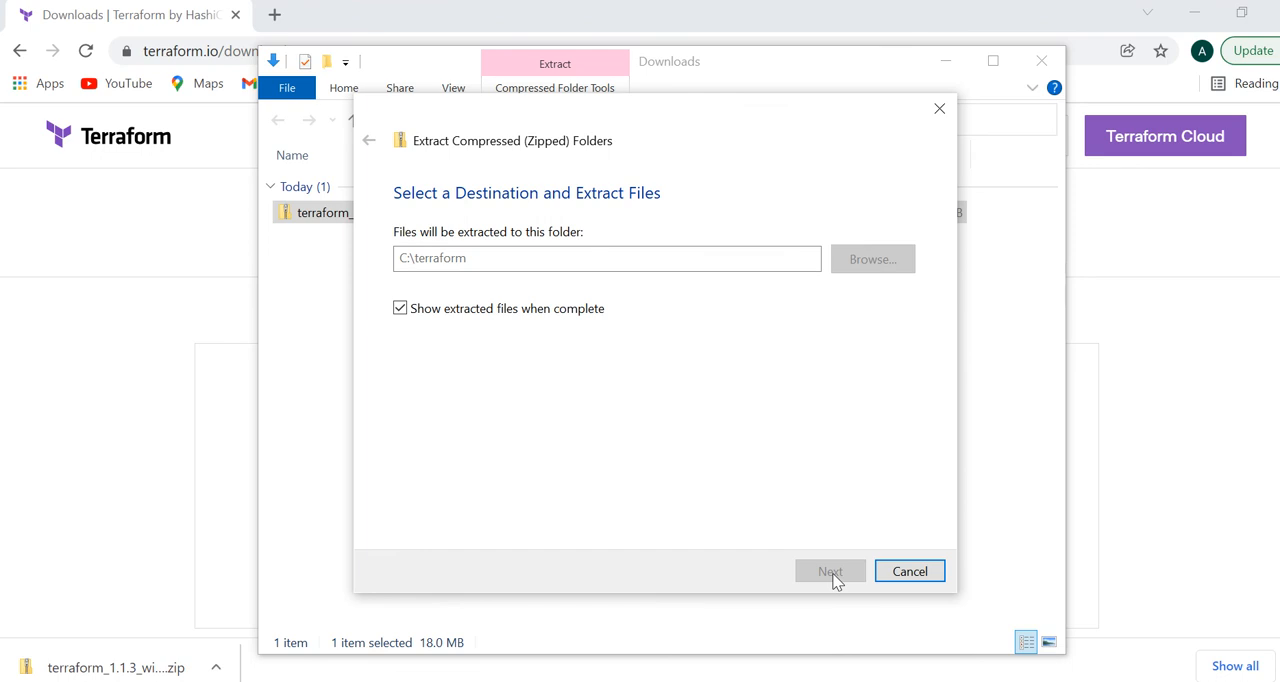
# - Select the extracted terraform application (62,078 KB) in C:\terraform, then minimize Explorer
pyautogui.click(830, 572)
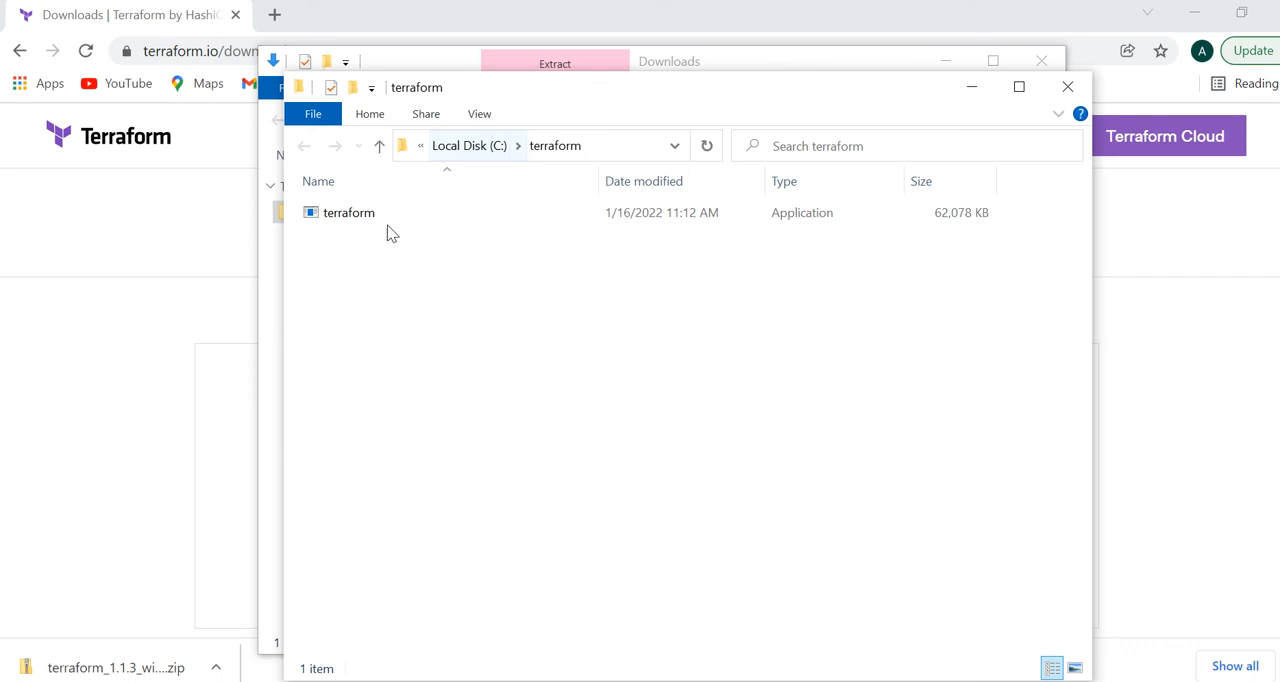
pyautogui.click(348, 212)
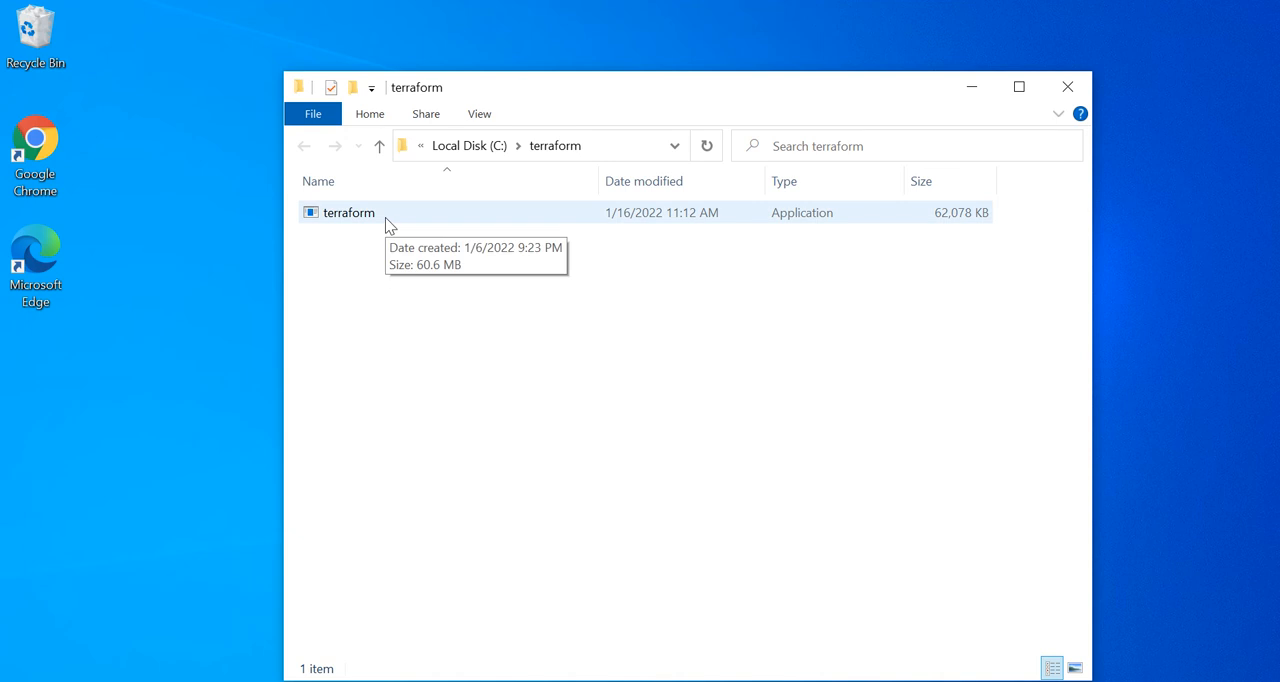
pyautogui.click(348, 212)
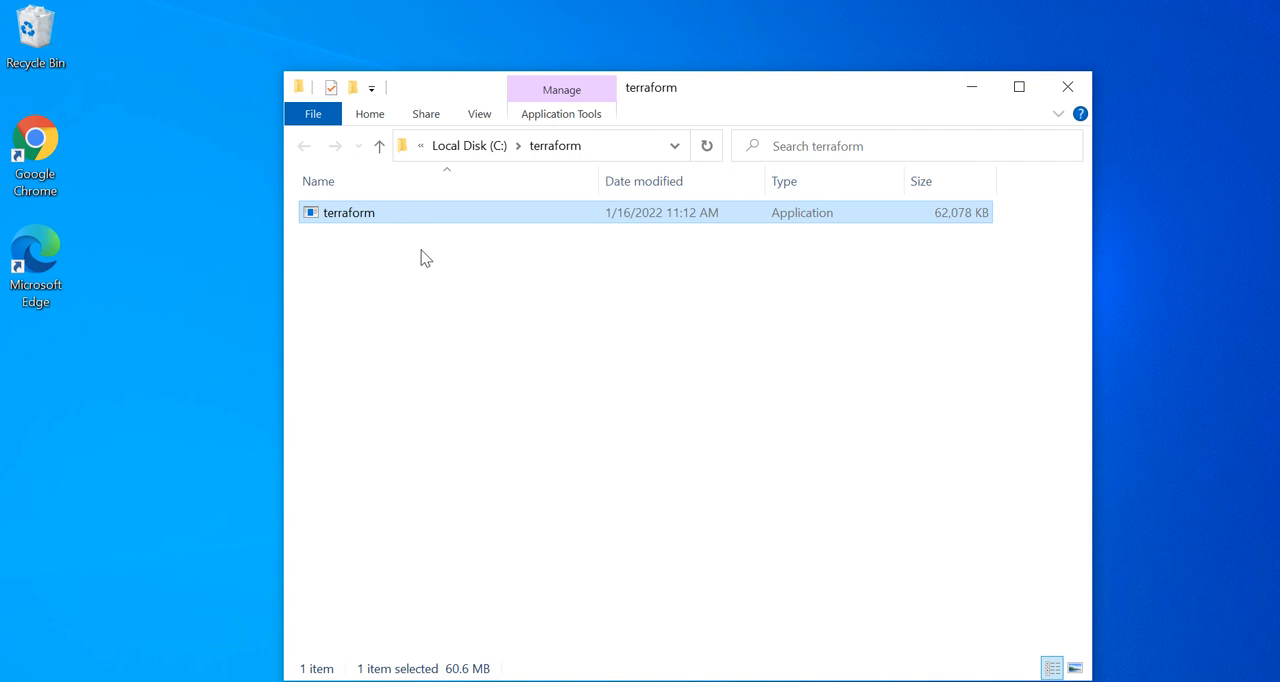
pyautogui.moveTo(476, 284)
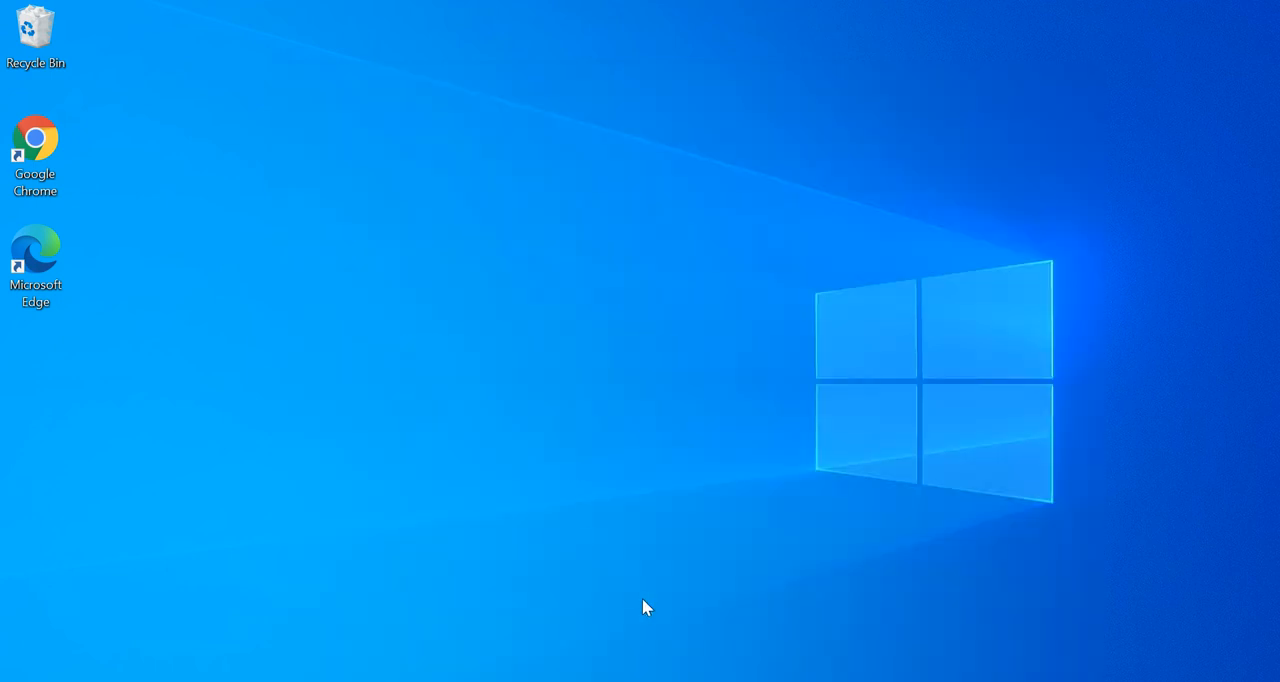
pyautogui.moveTo(308, 660)
pyautogui.write('env')
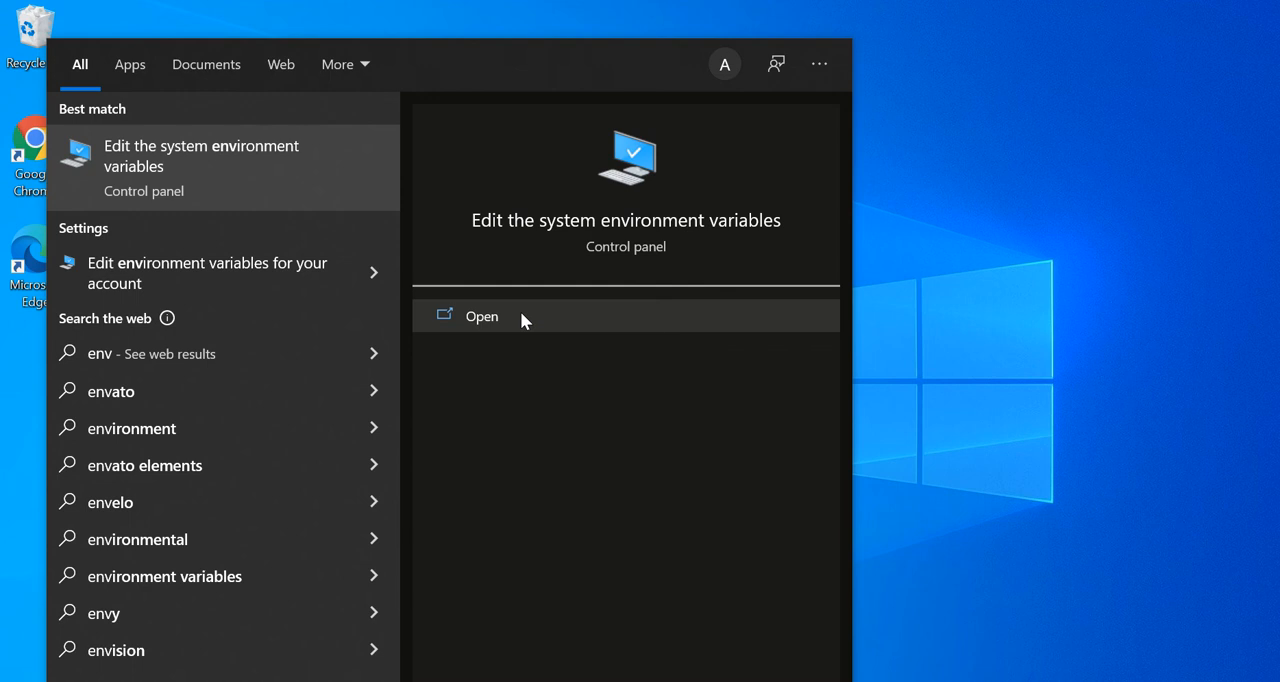
# - Open 'Edit the system environment variables' and the Environment Variables list with Path
pyautogui.click(480, 316)
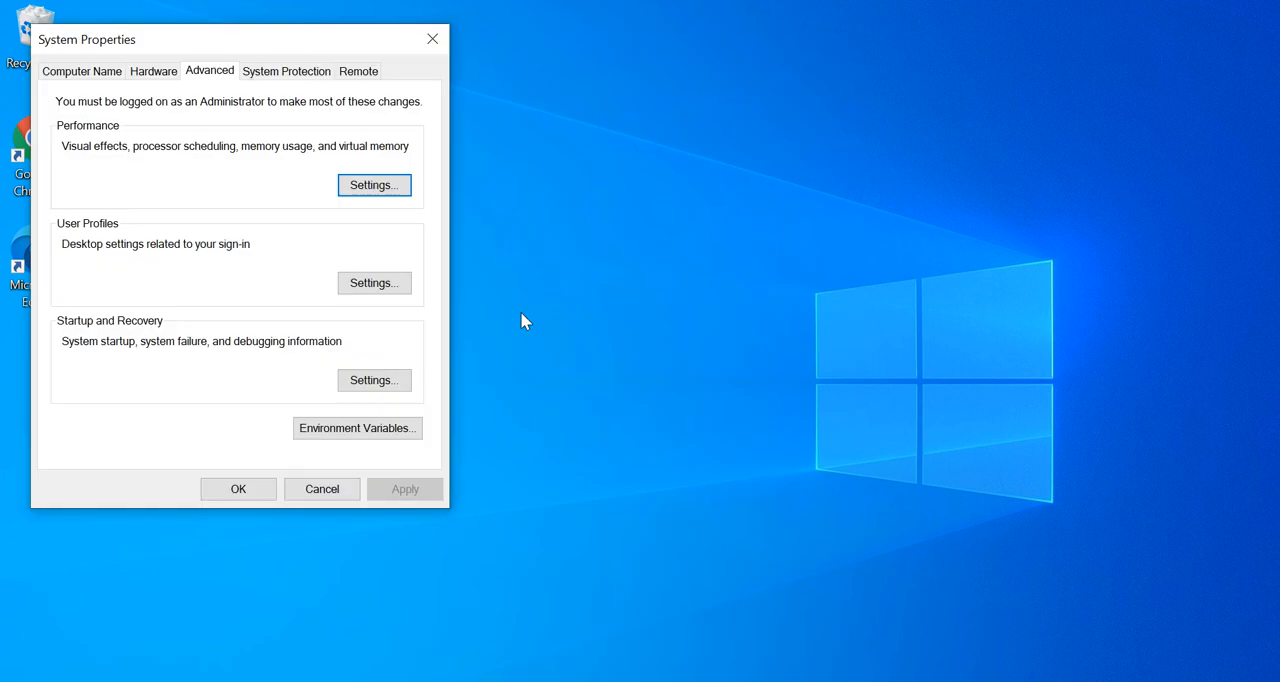
pyautogui.click(356, 428)
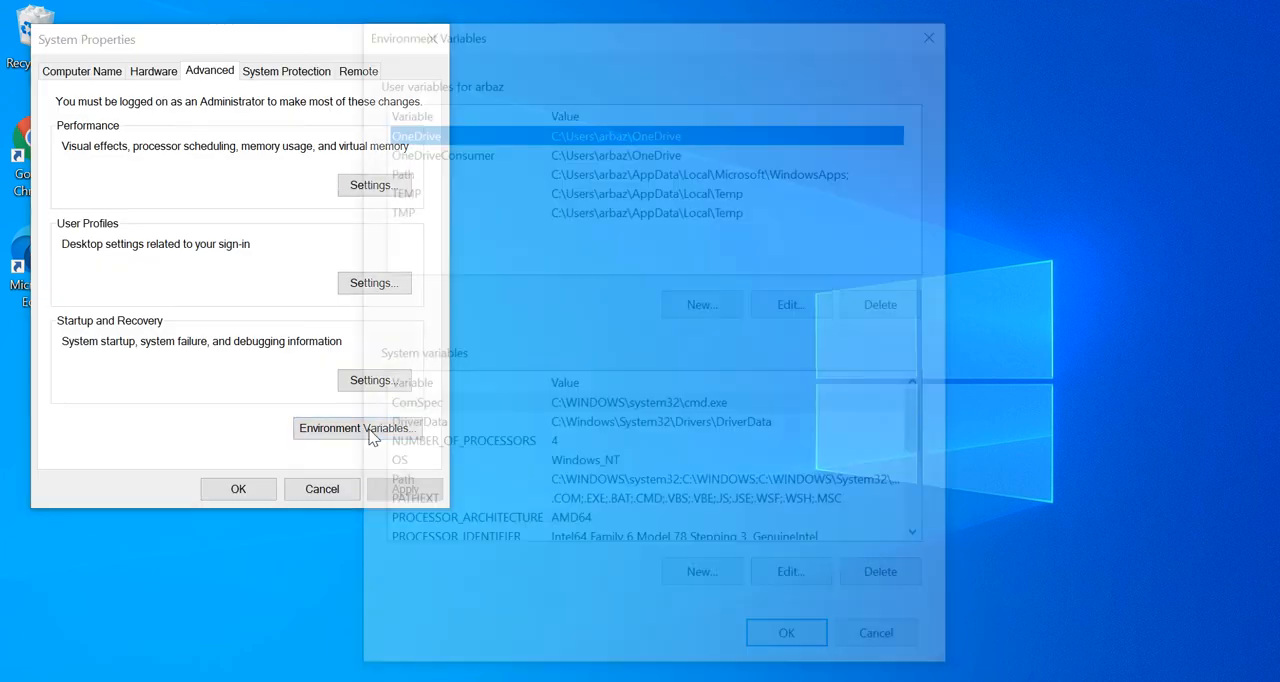
pyautogui.click(356, 428)
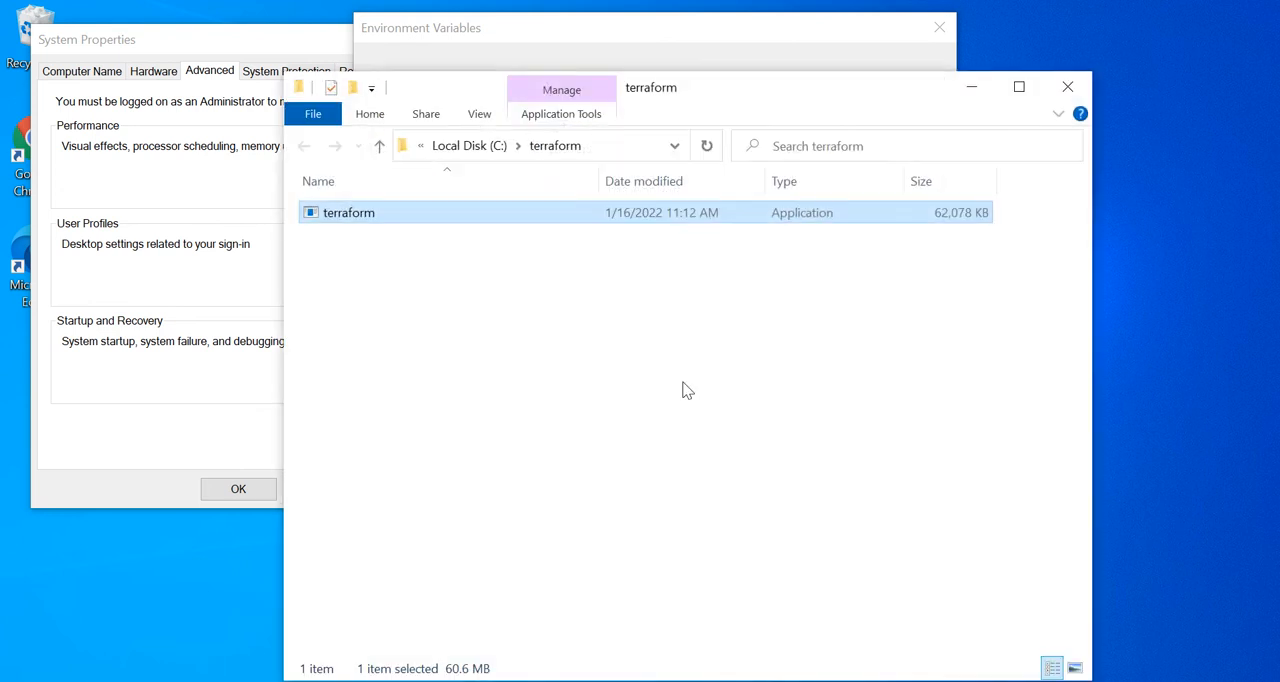
pyautogui.click(540, 146)
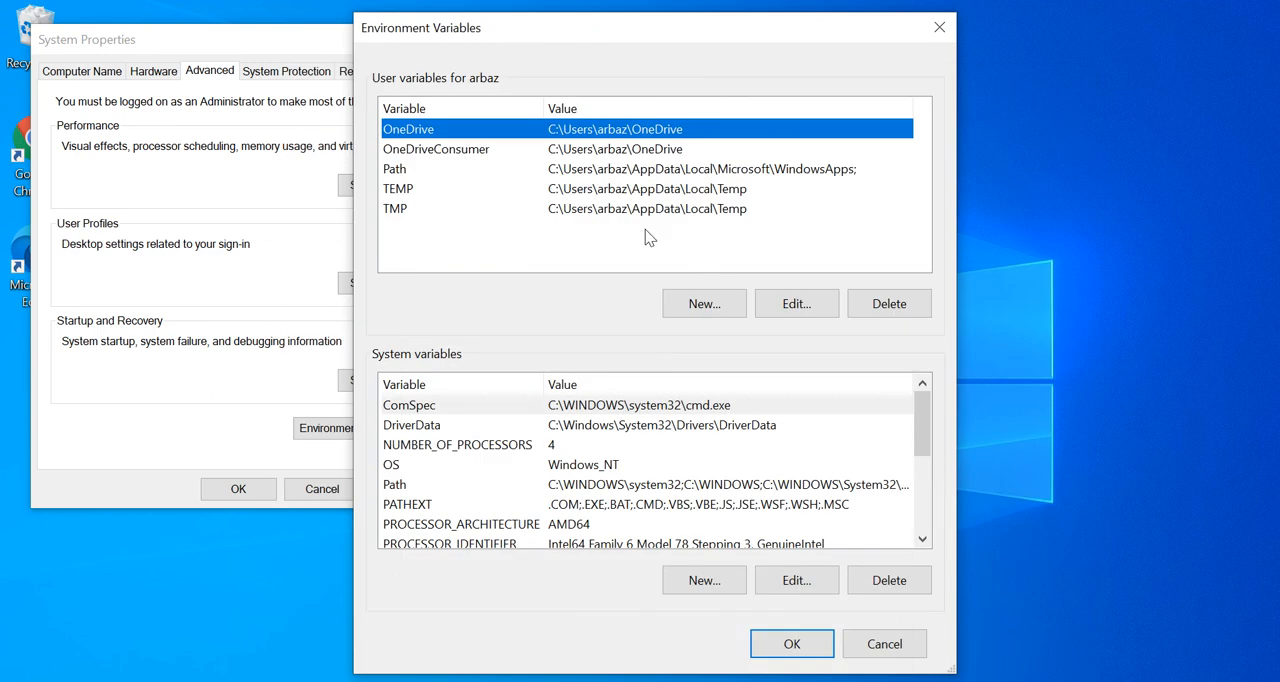
pyautogui.moveTo(696, 500)
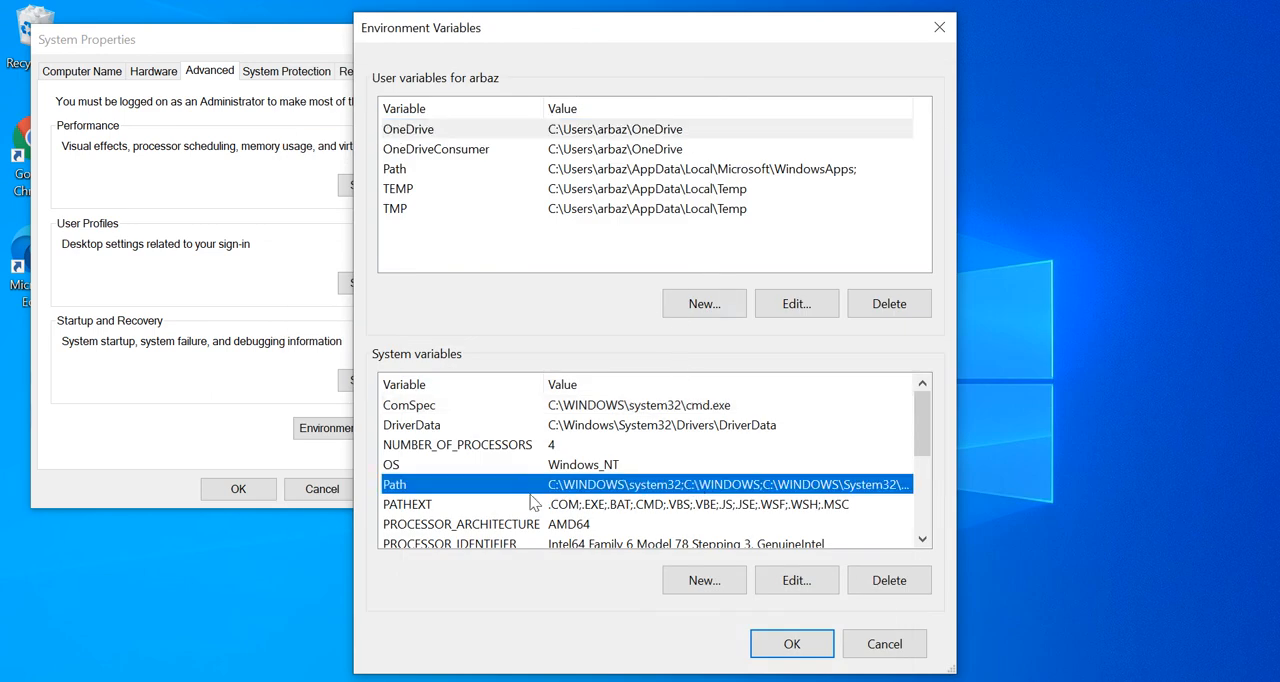
# - Add C:\terraform as a new system Path entry and confirm every dialog closed
pyautogui.click(796, 580)
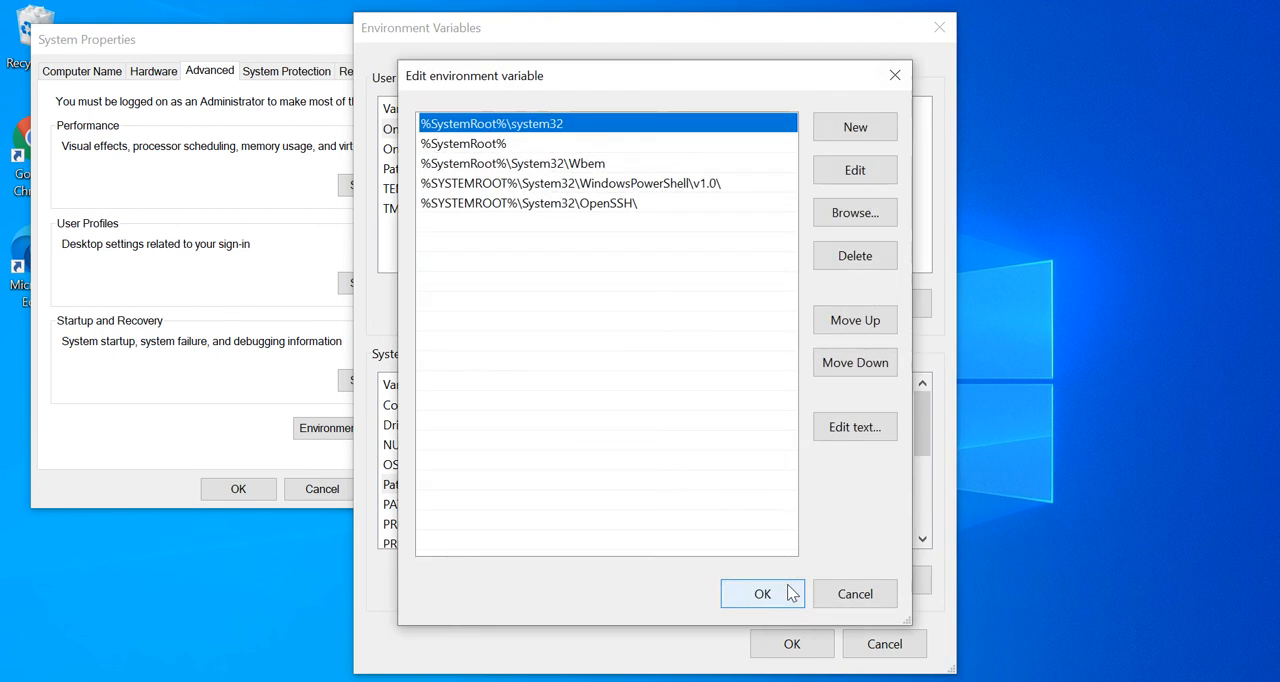
pyautogui.click(854, 128)
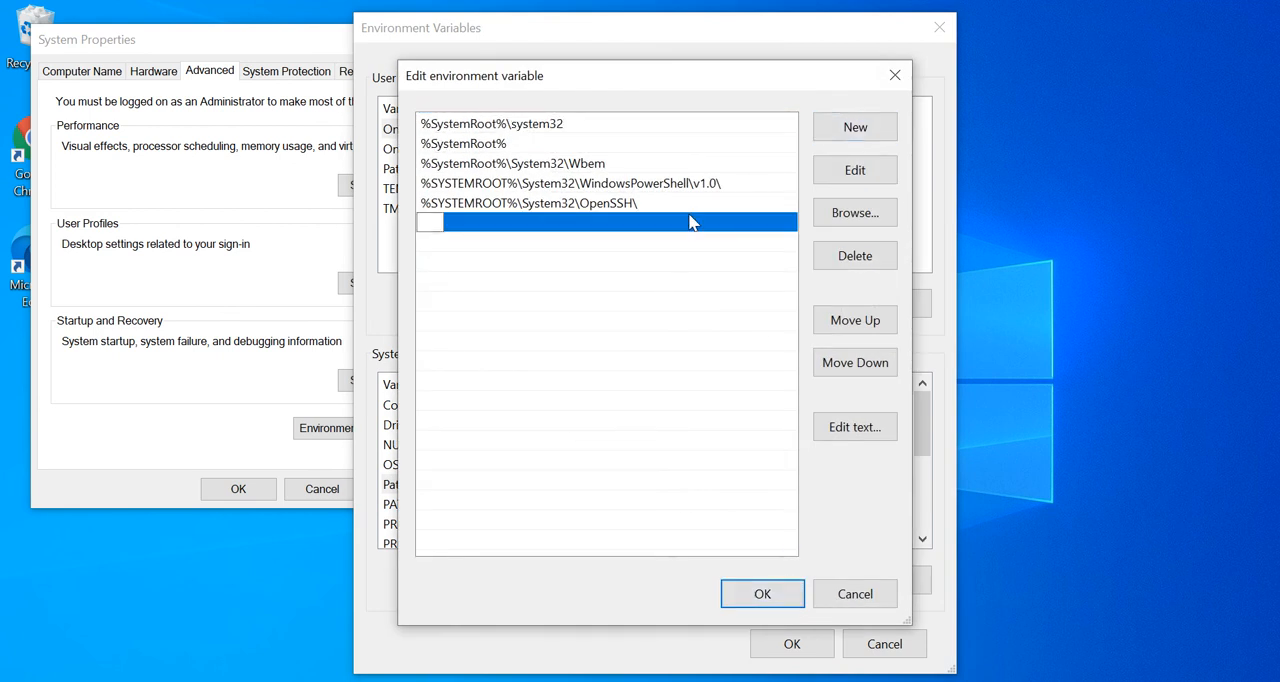
pyautogui.write('C:\\terraform')
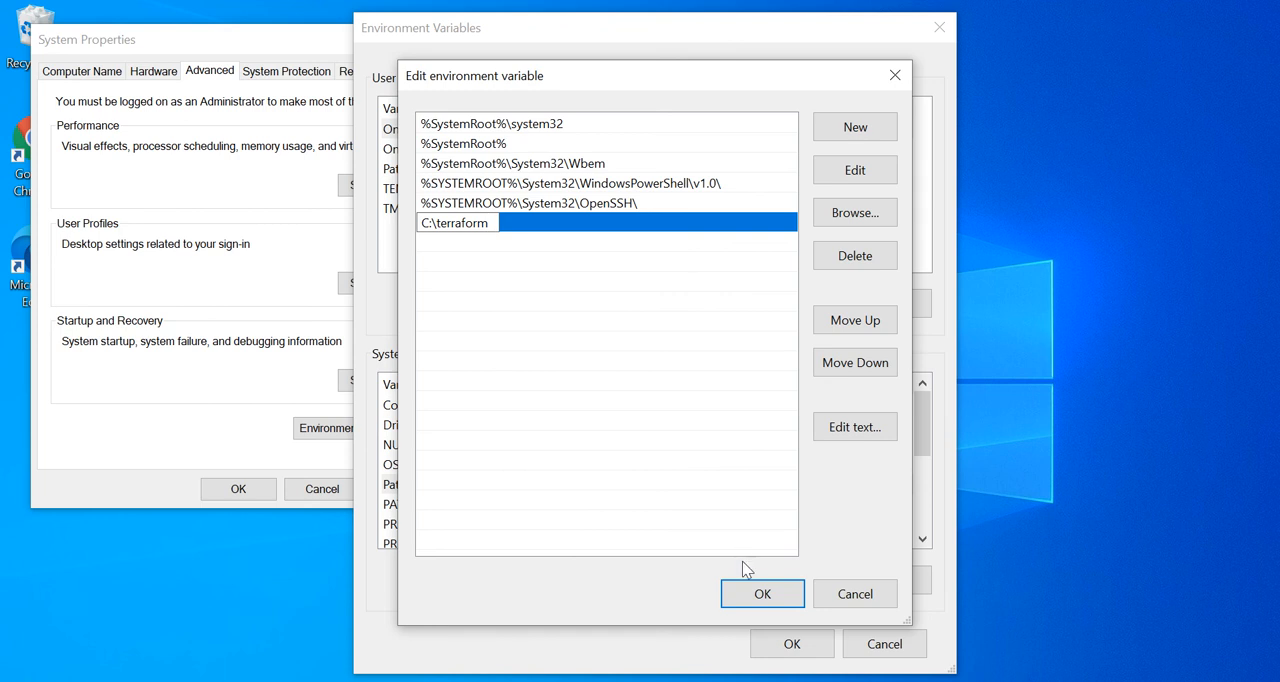
pyautogui.click(762, 592)
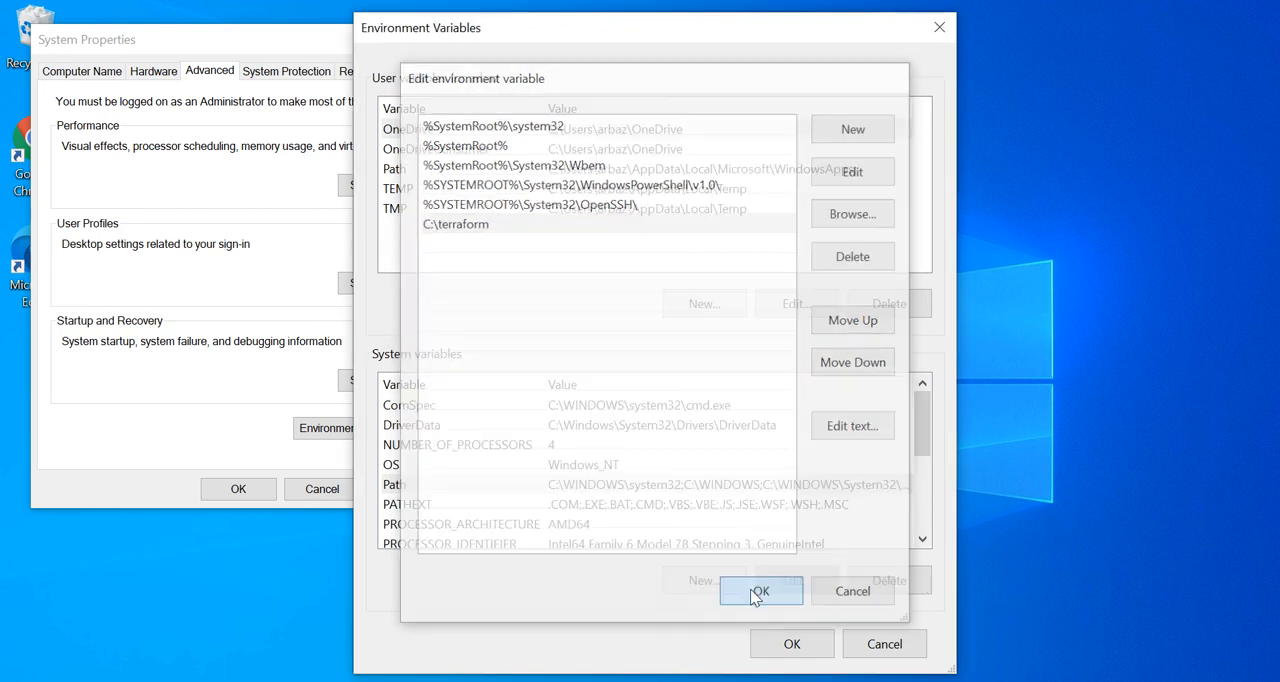
pyautogui.click(760, 592)
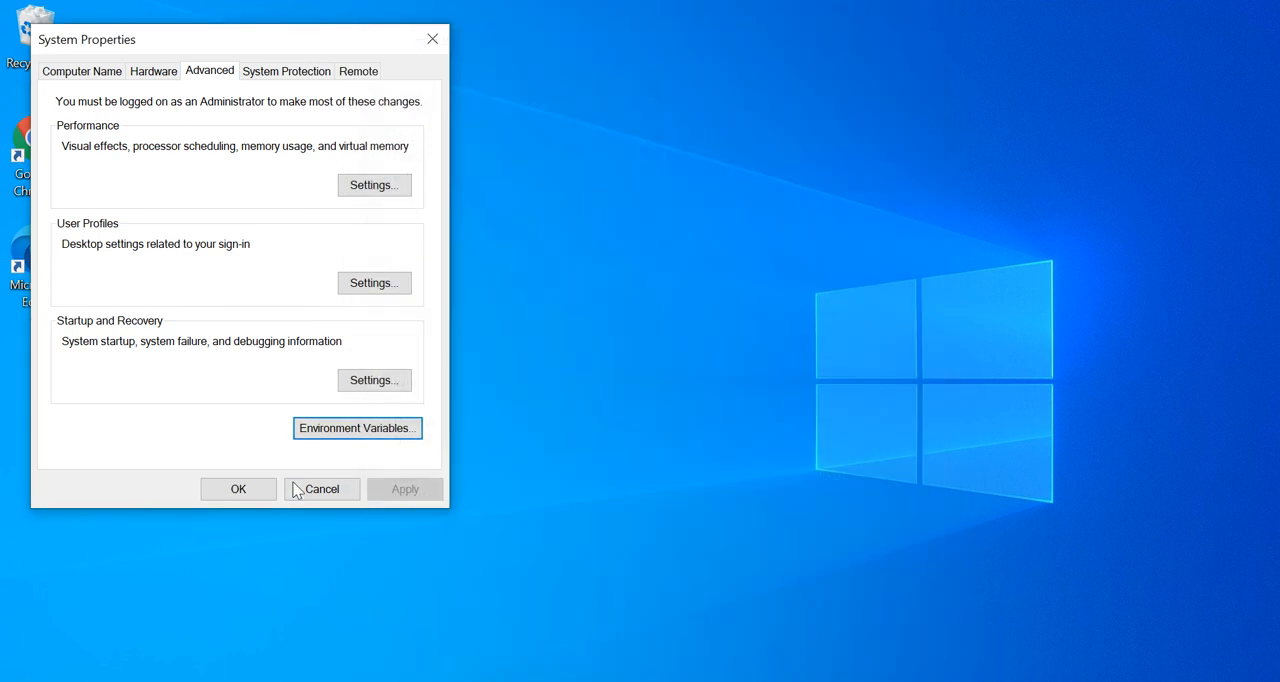
pyautogui.click(322, 488)
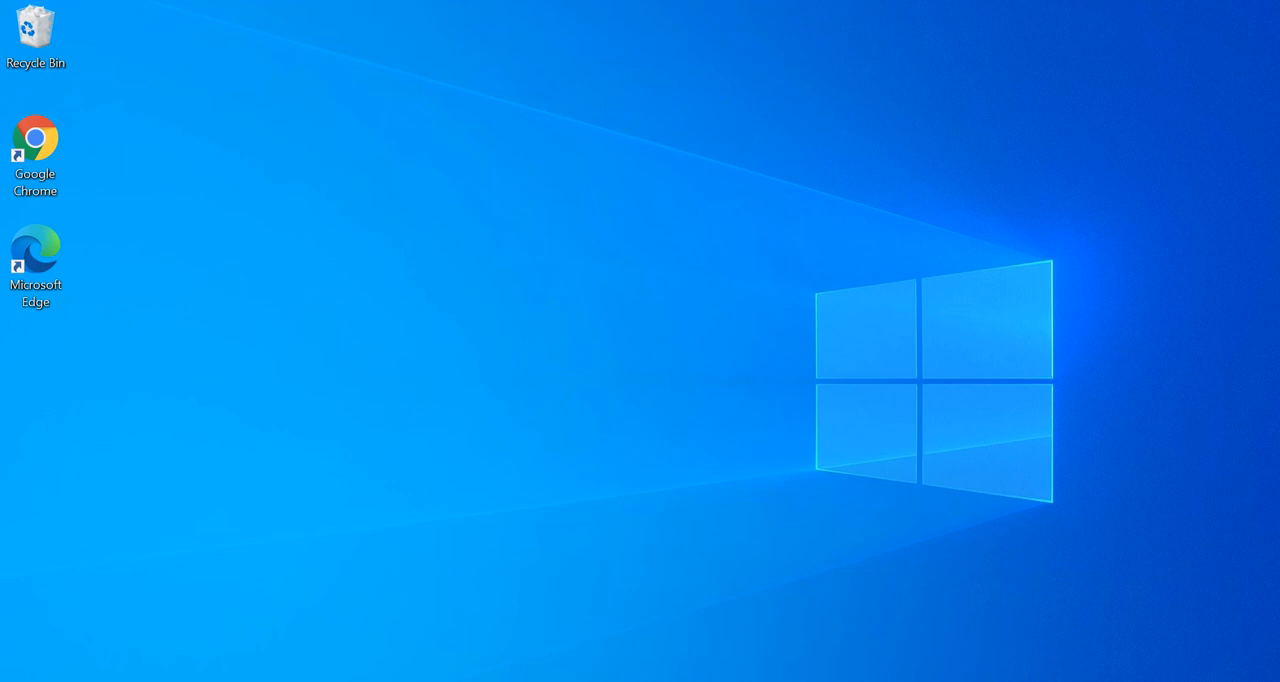
# - Open Command Prompt via 'cmd' search and run terraform to list its commands
pyautogui.write('cm')
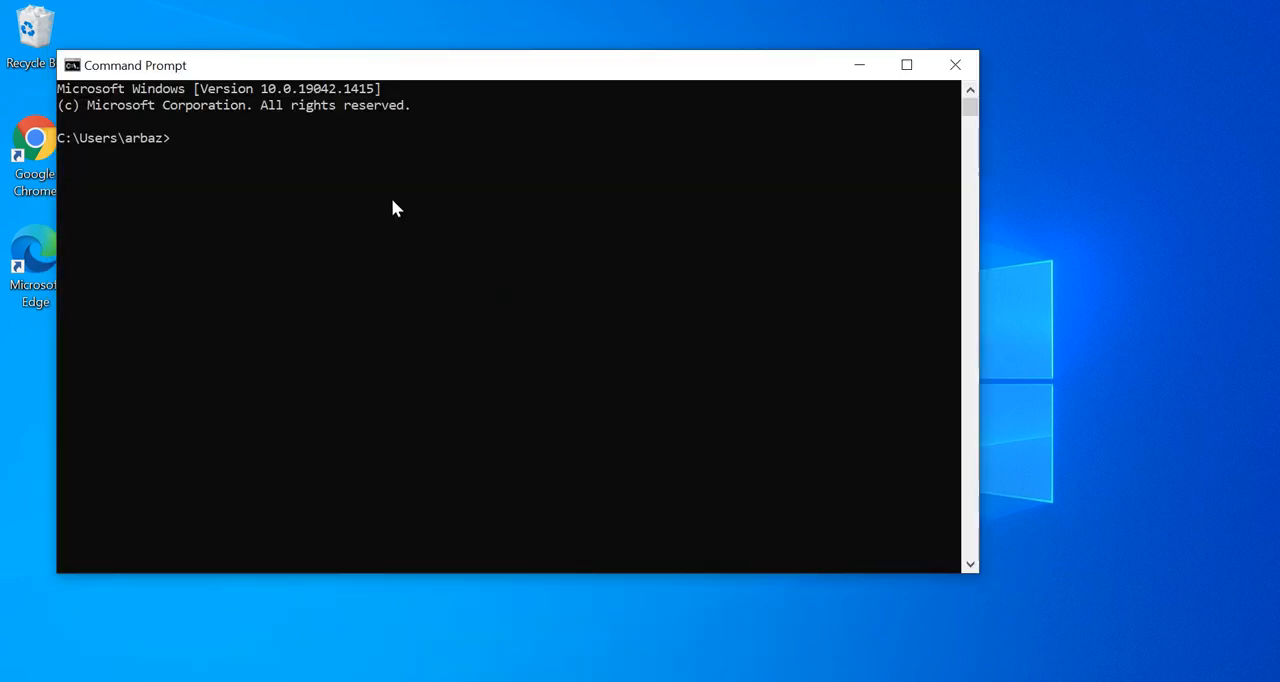
pyautogui.write('terraf')
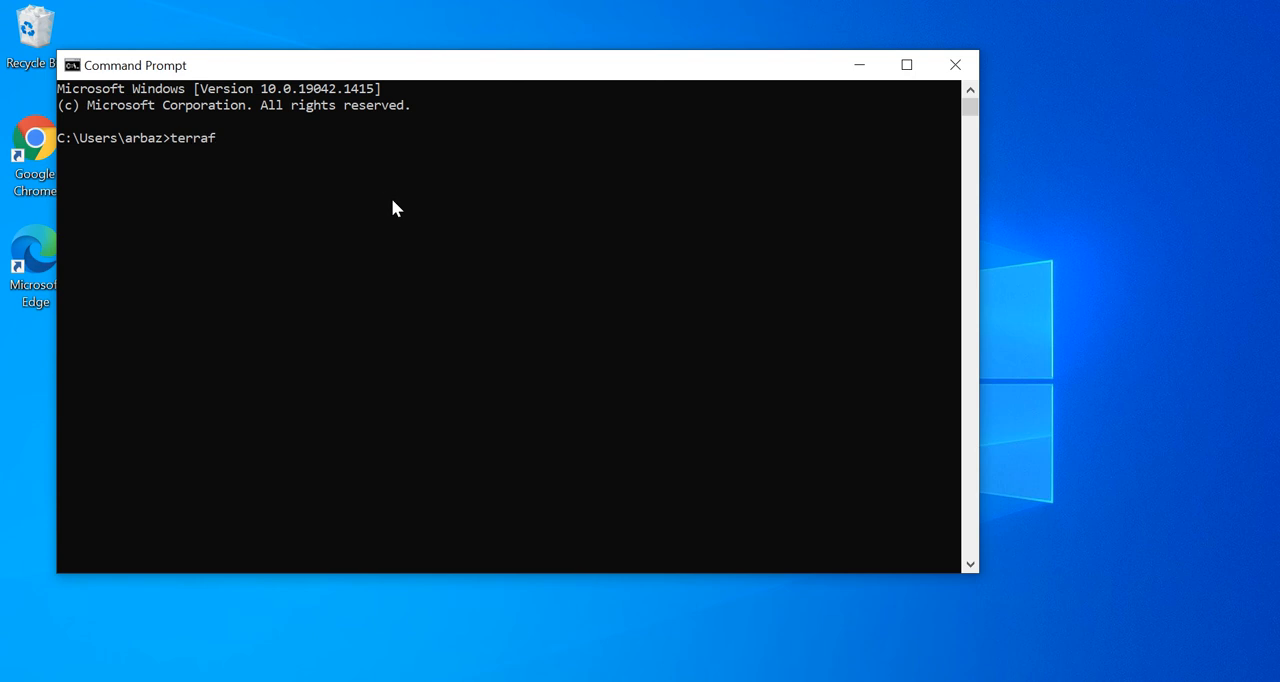
pyautogui.write('or')
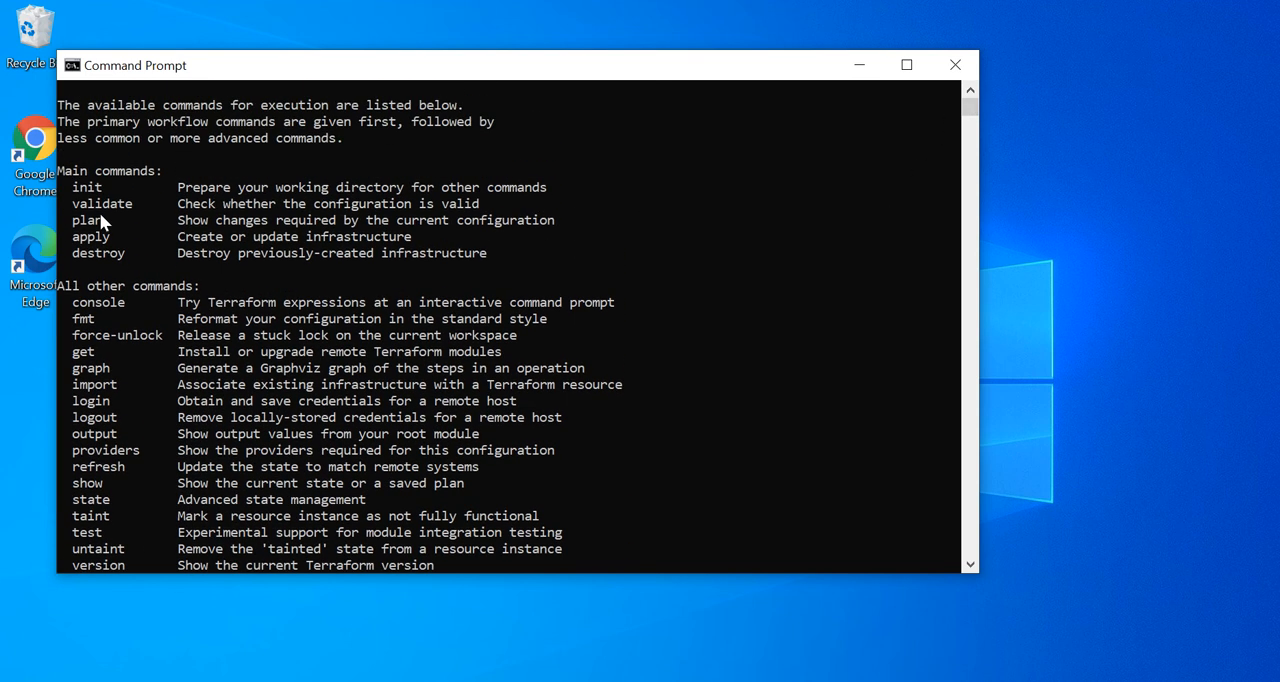
pyautogui.doubleClick(86, 186)
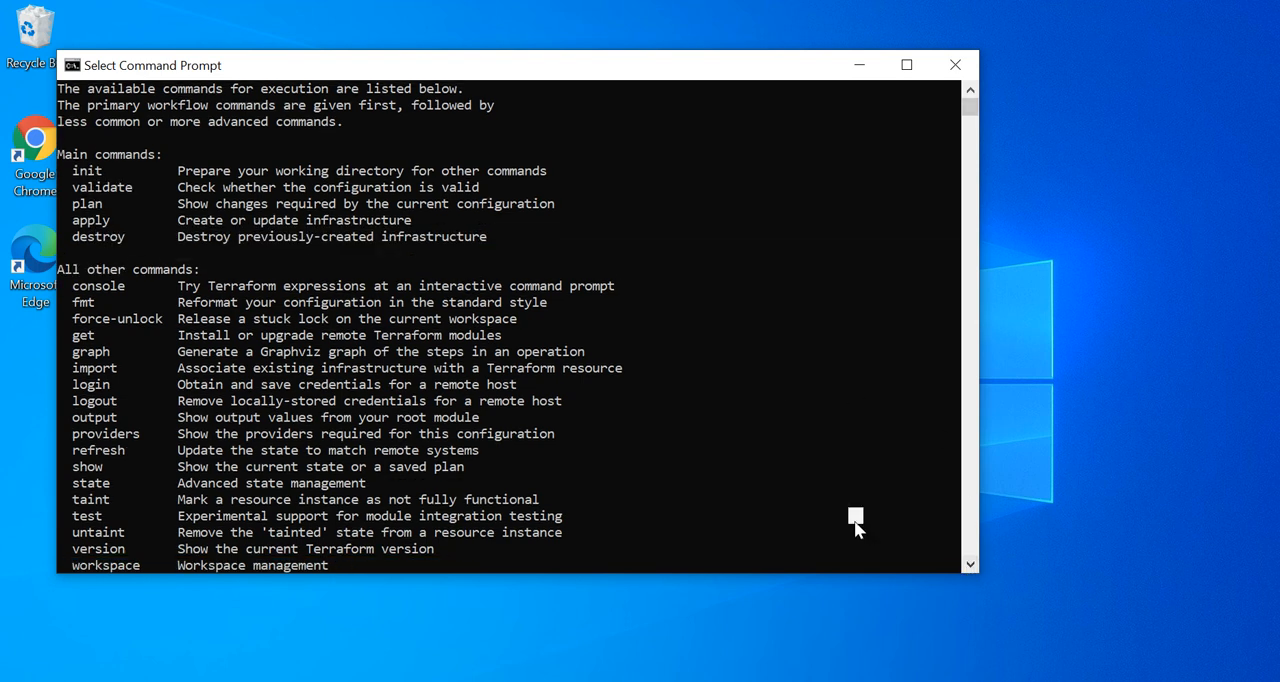
# - Run terraform --version and confirm it reports v1.1.3 on windows_amd64
pyautogui.scroll(-3)
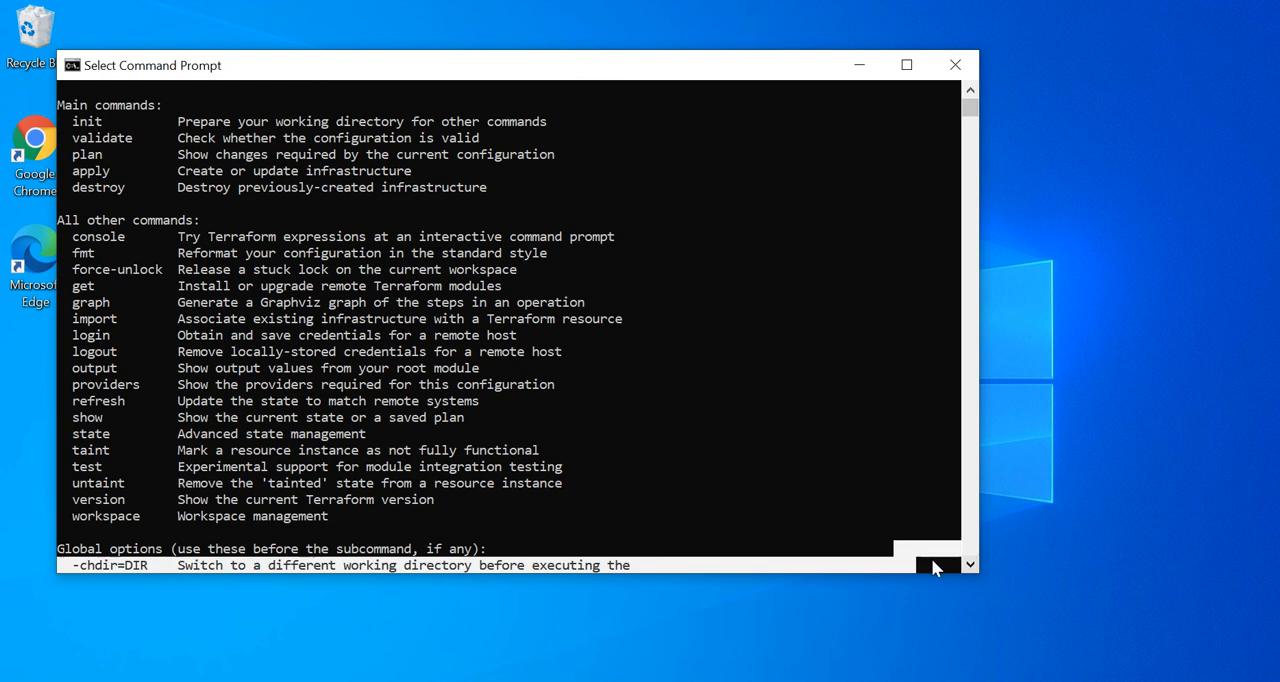
pyautogui.scroll(-3)
pyautogui.write('terra')
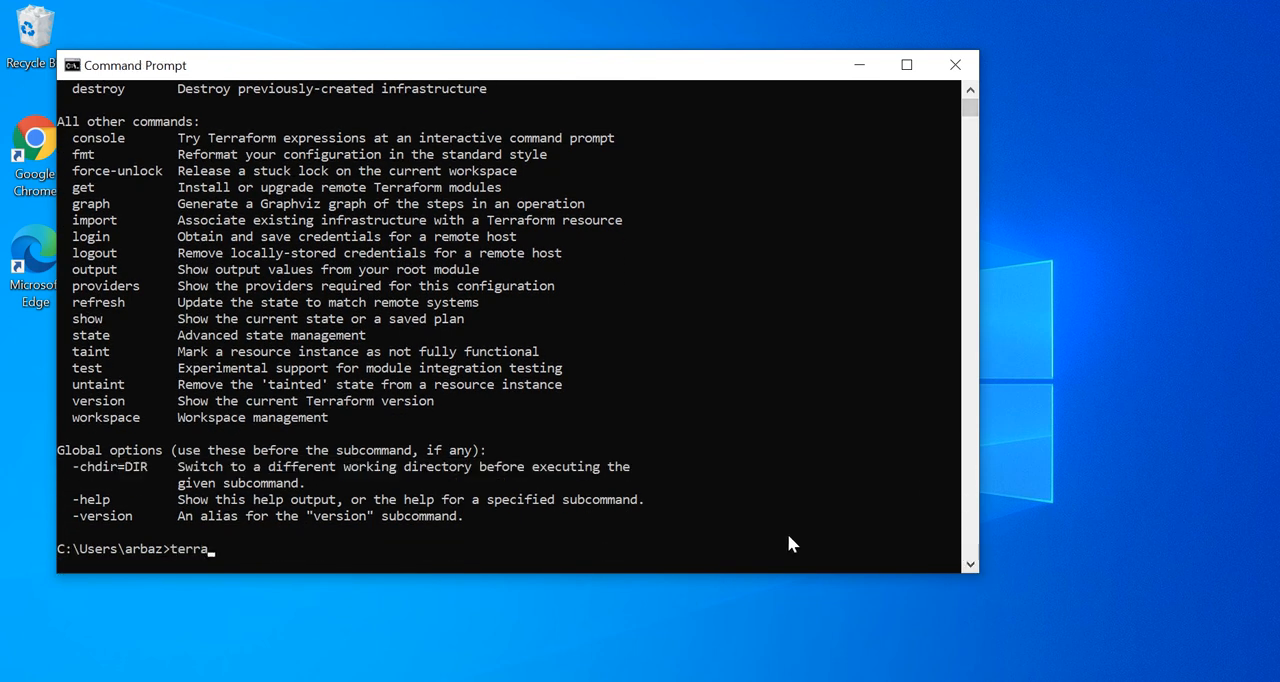
pyautogui.write('form --')
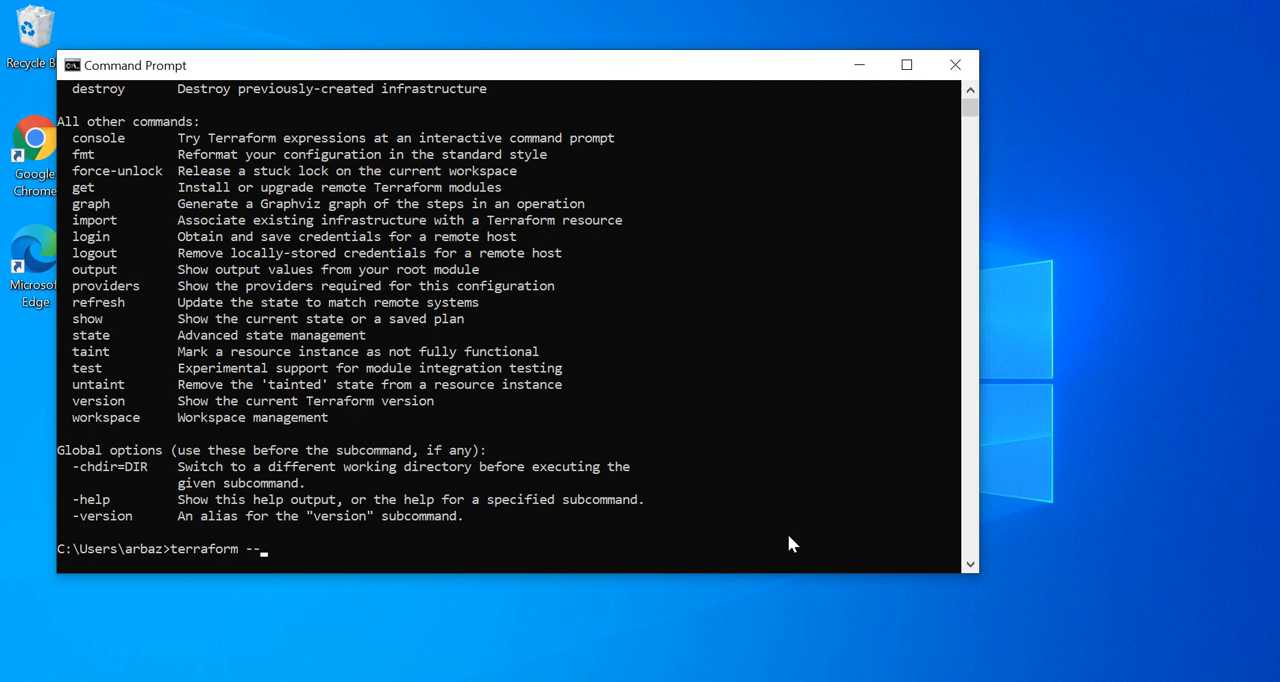
pyautogui.write('version')
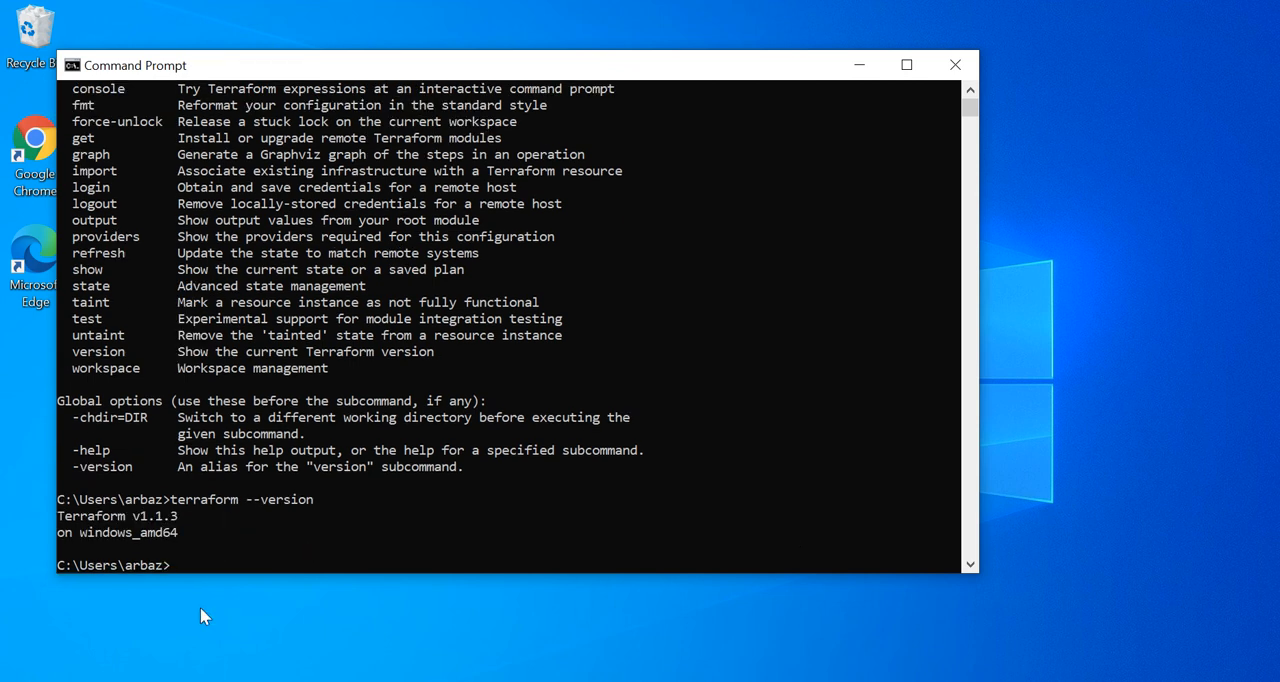
pyautogui.moveTo(84, 520)
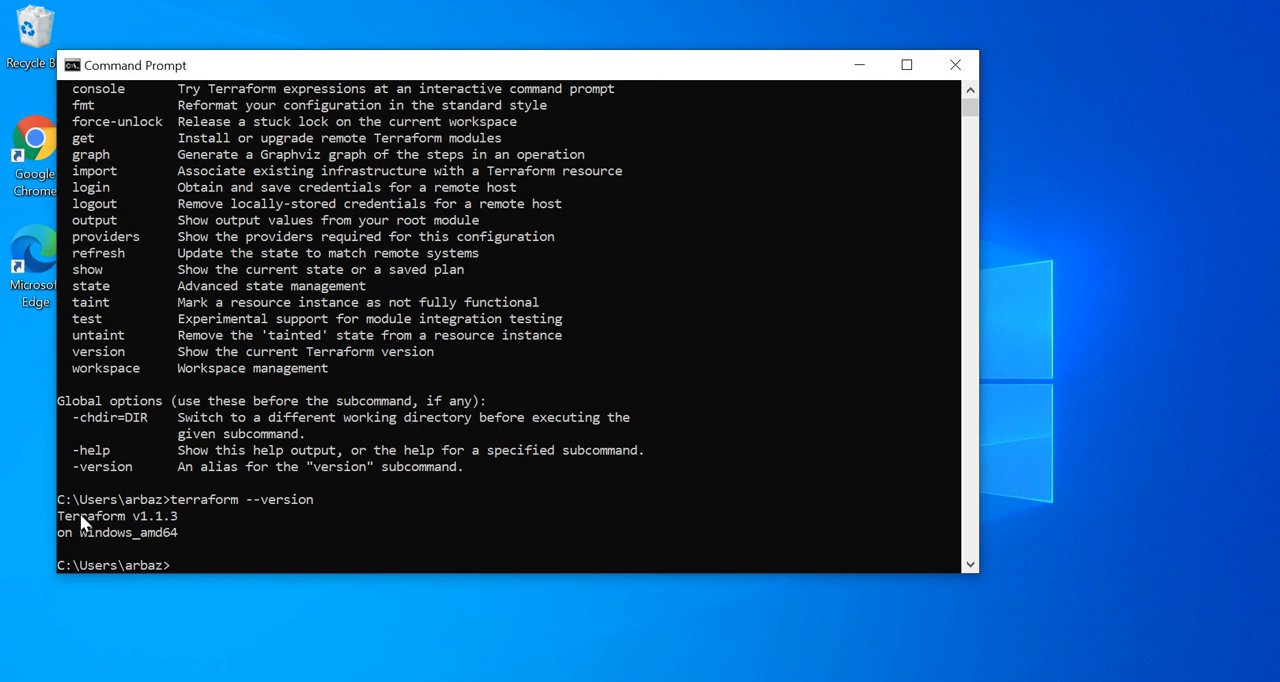